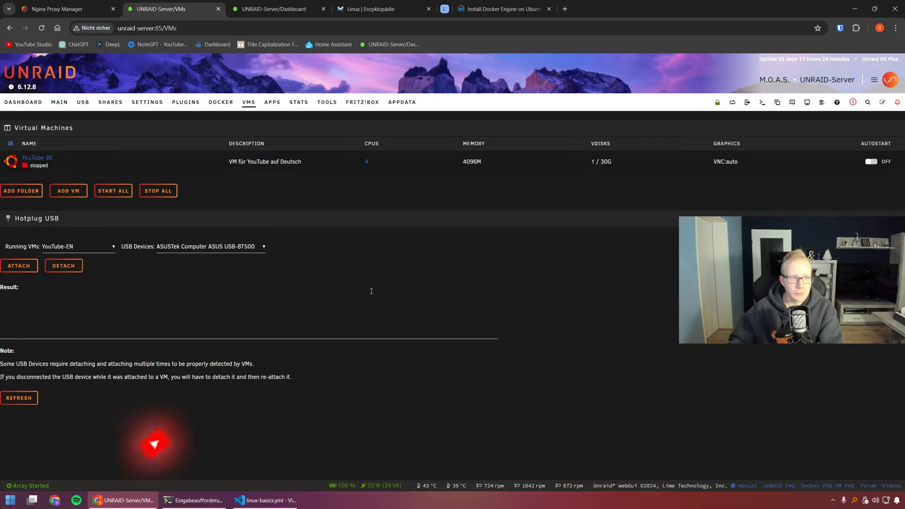
pyautogui.moveTo(175, 169)
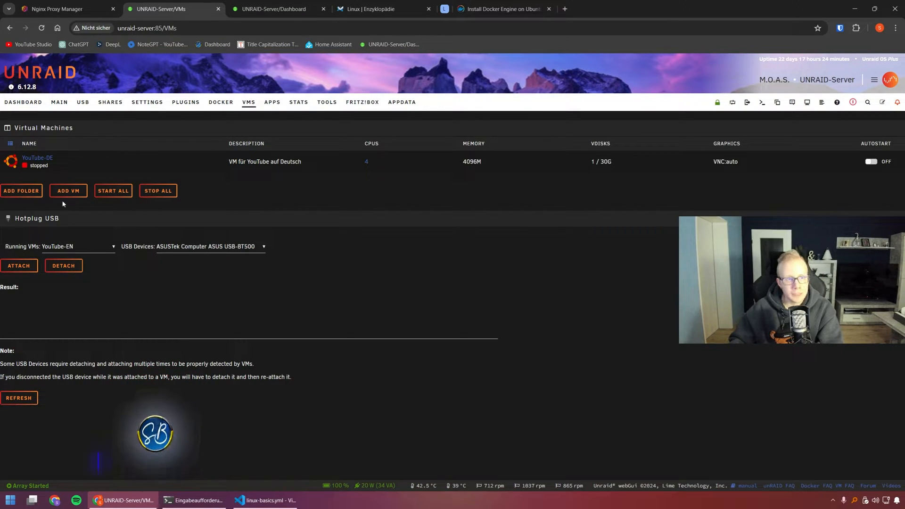
# - Open the Add VM template gallery from the VMs tab
pyautogui.click(68, 190)
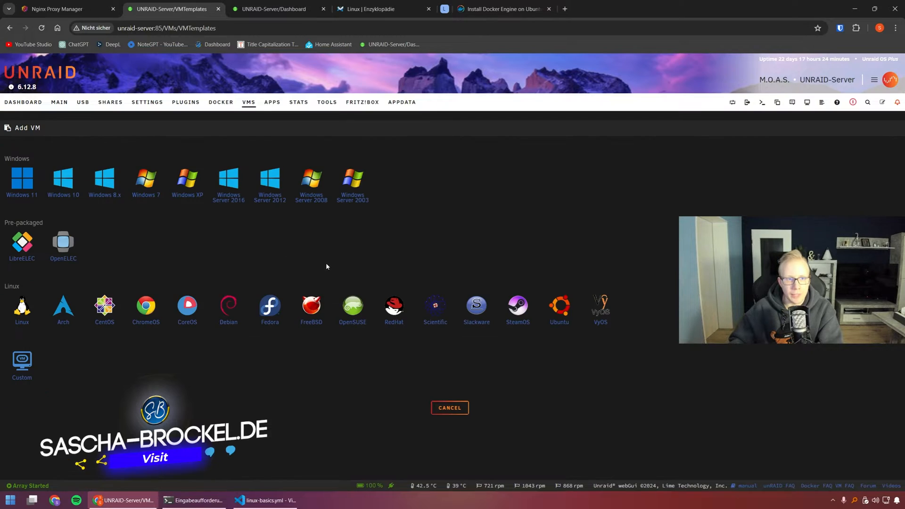
pyautogui.moveTo(352, 272)
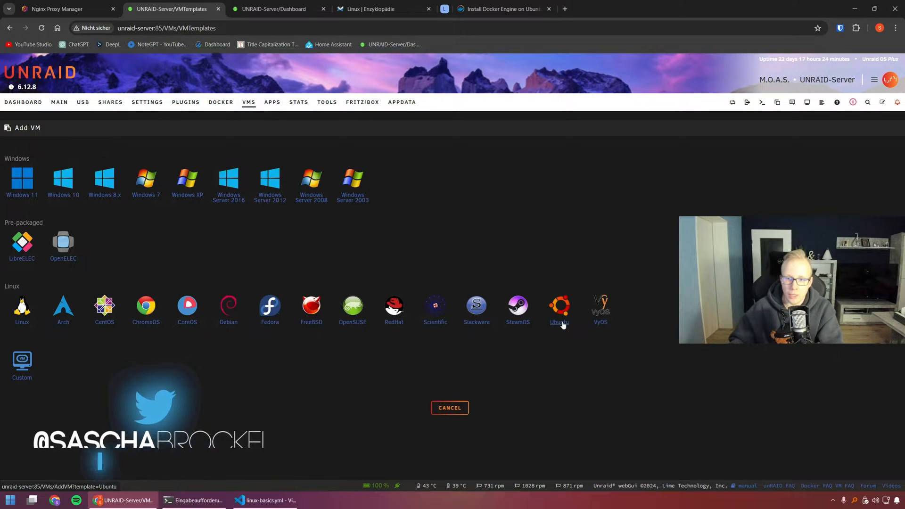
# - Create an Ubuntu VM named YouTube-EN with 4096 MB memory and CPU threads 4/5 and 6/7
pyautogui.click(558, 304)
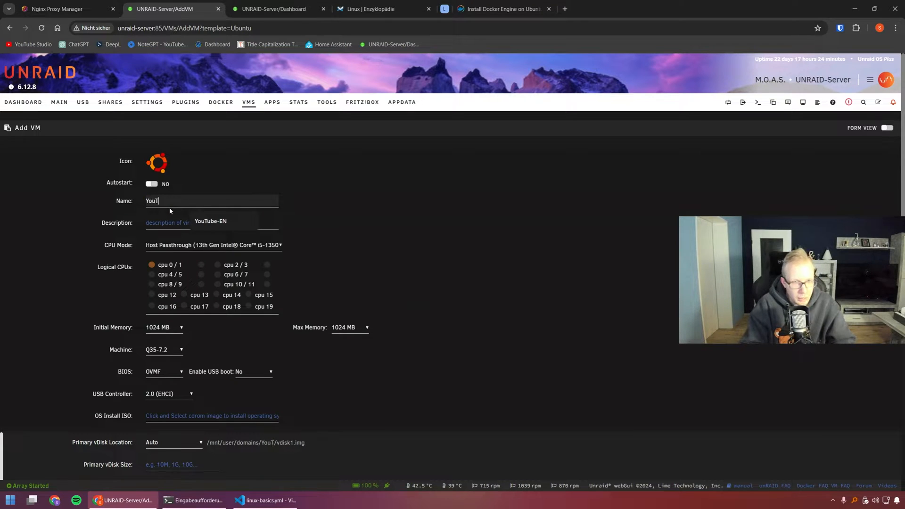
pyautogui.click(10, 499)
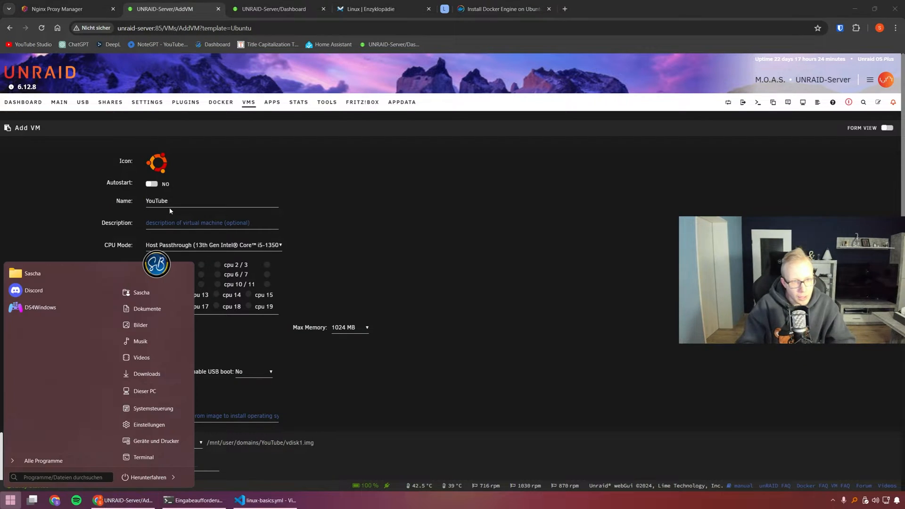
pyautogui.click(164, 327)
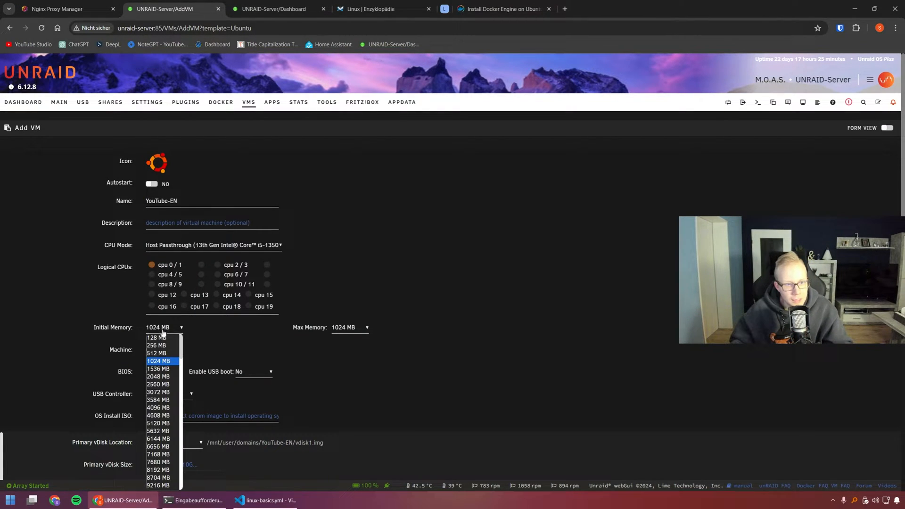
pyautogui.moveTo(162, 391)
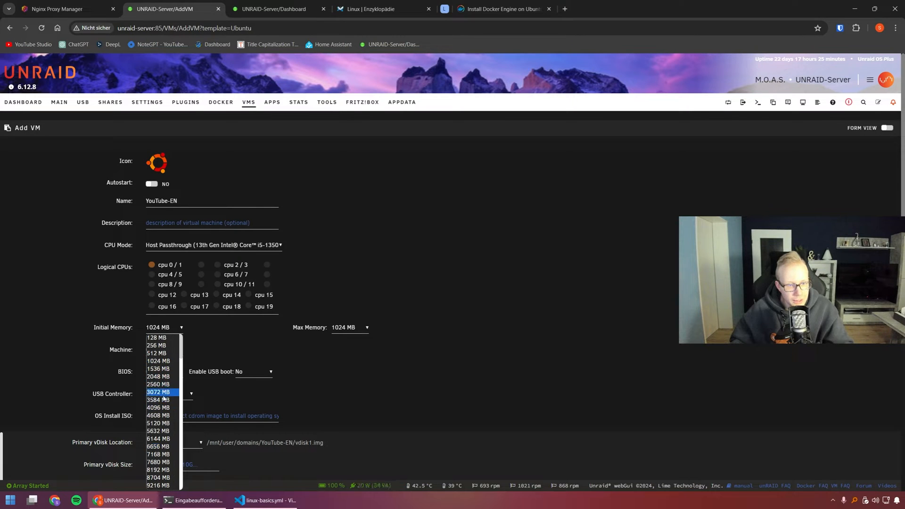
pyautogui.click(158, 406)
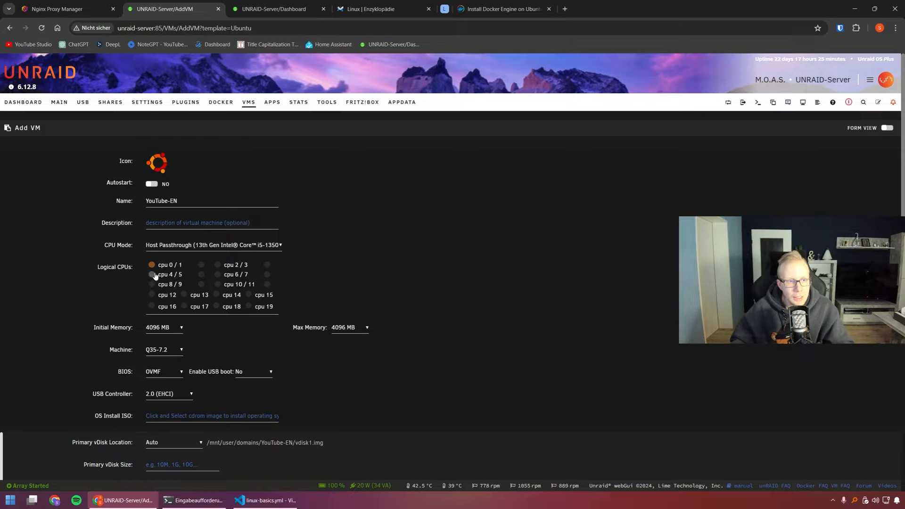
pyautogui.click(151, 274)
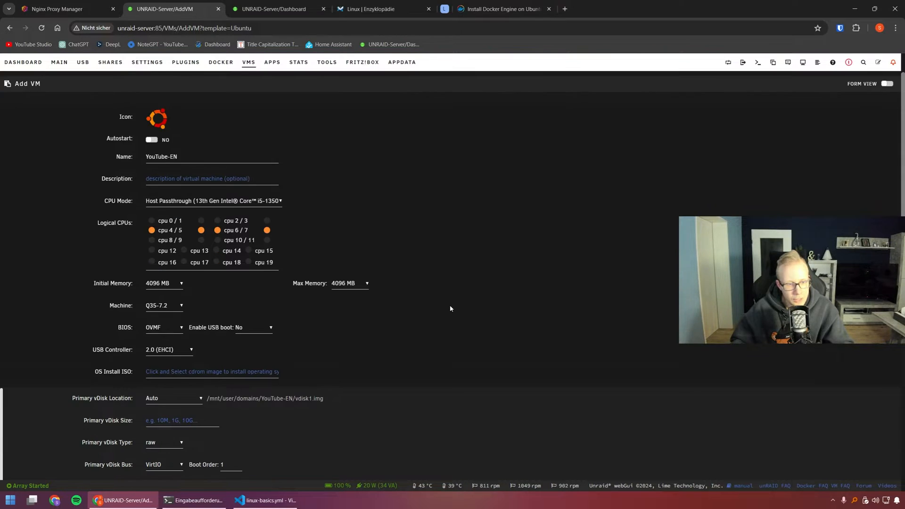
# - Set the install ISO to ubuntu-22.04.3-live-server-amd64.iso and primary vDisk size to 30G
pyautogui.scroll(-3)
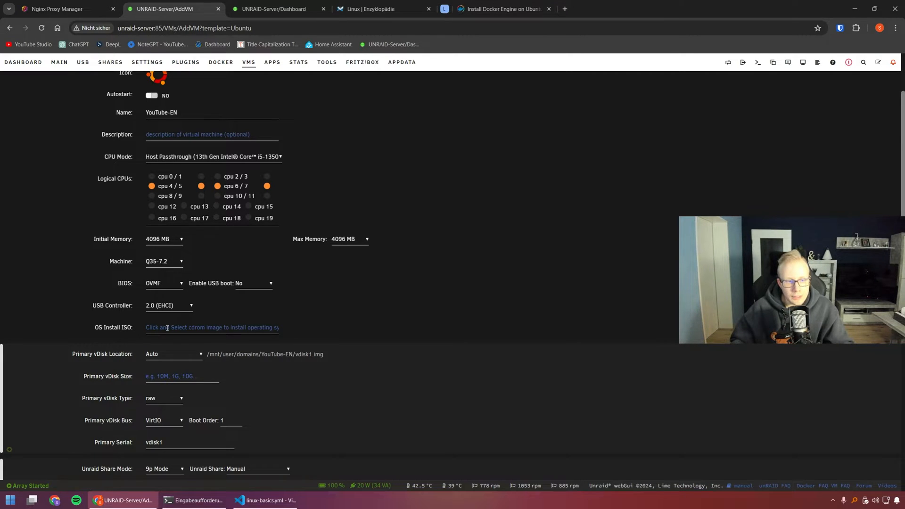
pyautogui.click(212, 327)
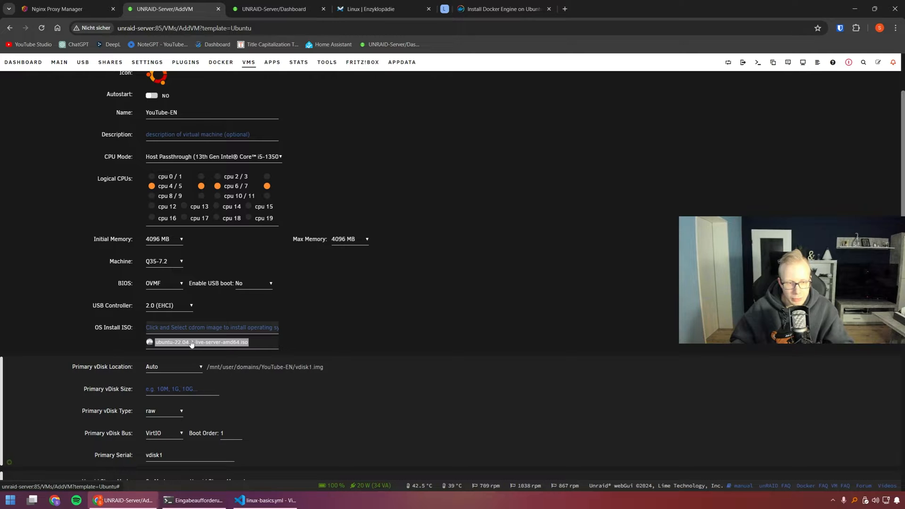
pyautogui.click(200, 342)
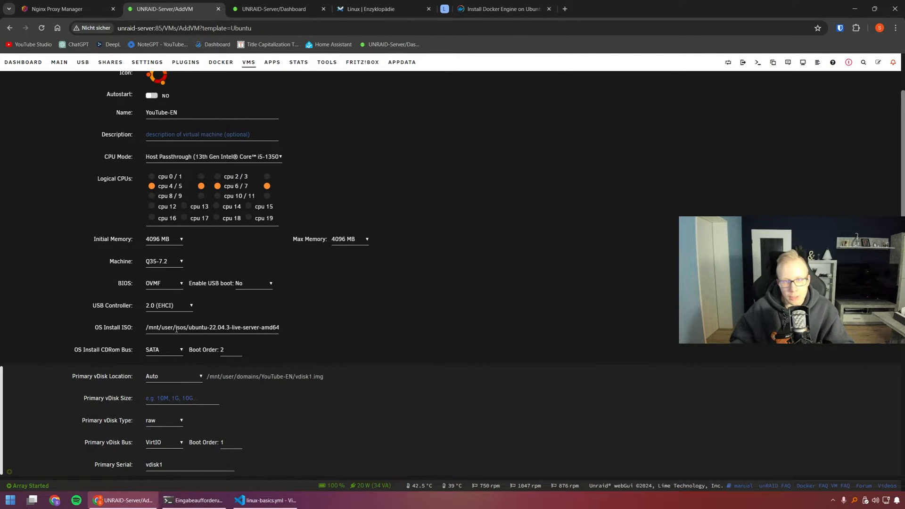
pyautogui.moveTo(401, 320)
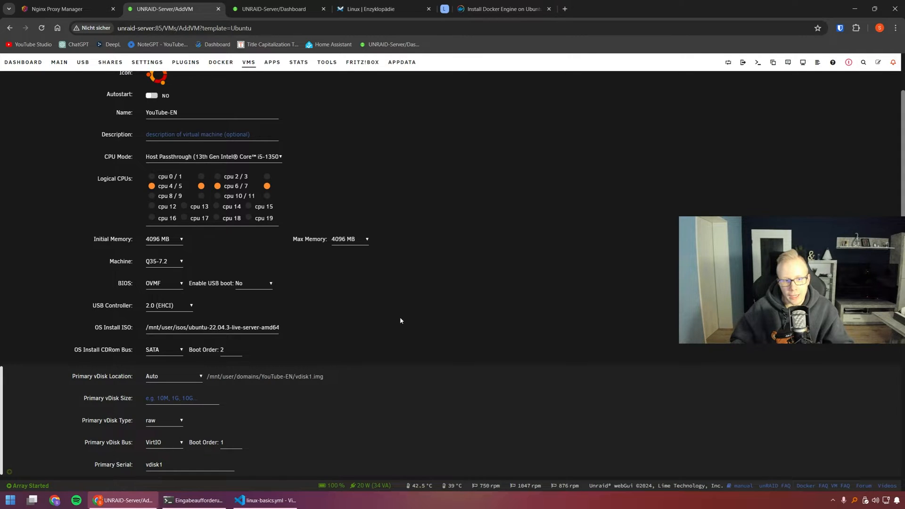
pyautogui.moveTo(336, 328)
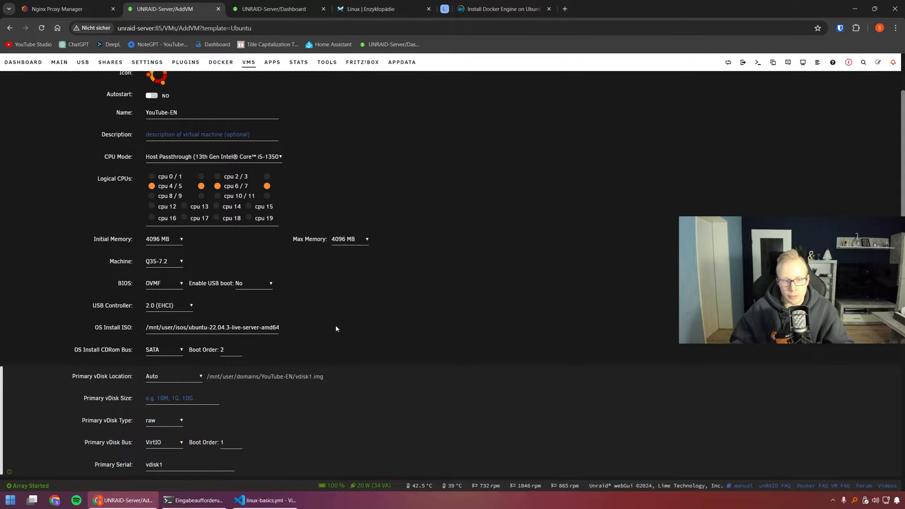
pyautogui.moveTo(450, 336)
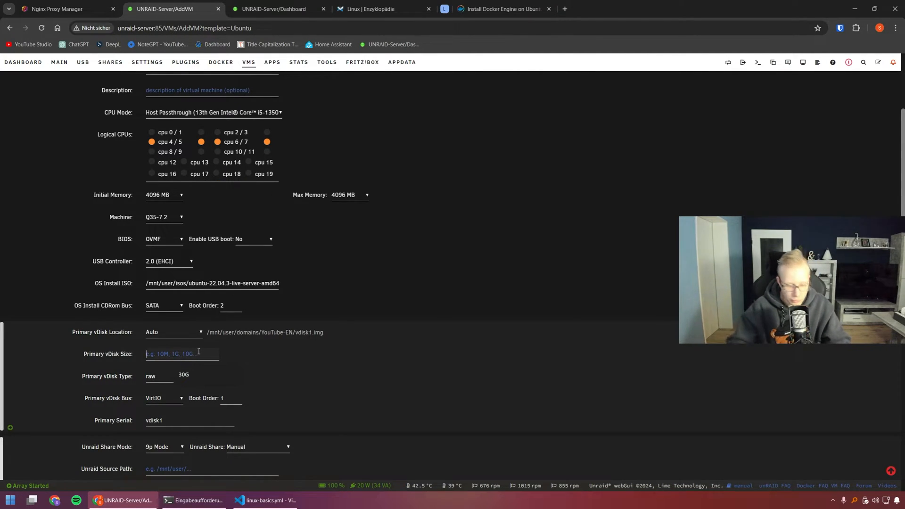
pyautogui.write('30G')
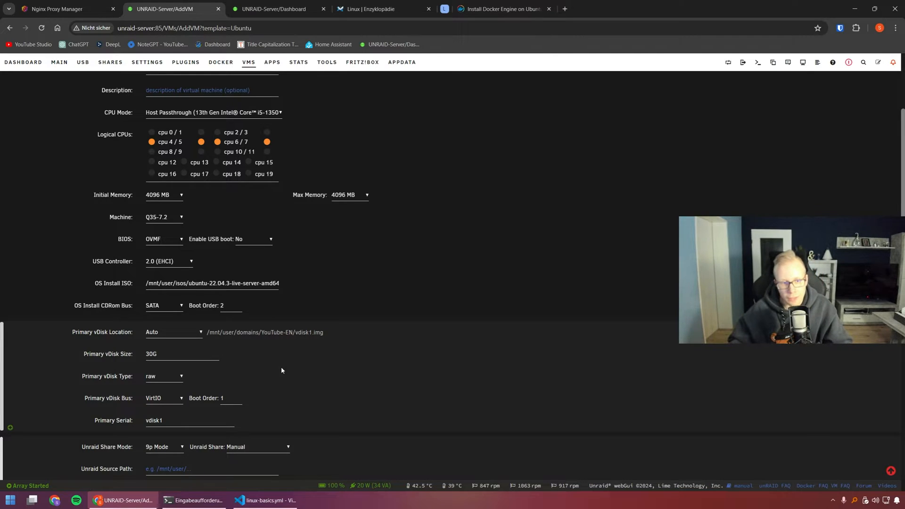
pyautogui.moveTo(272, 369)
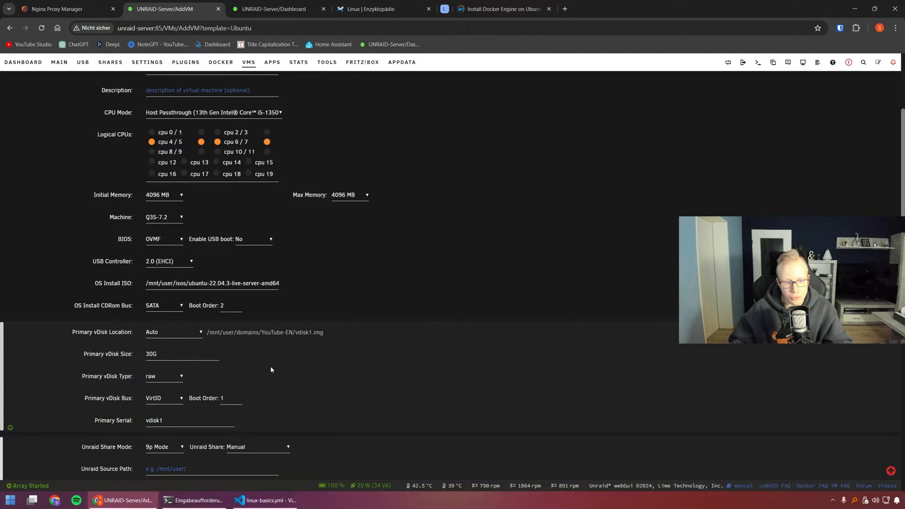
pyautogui.moveTo(268, 399)
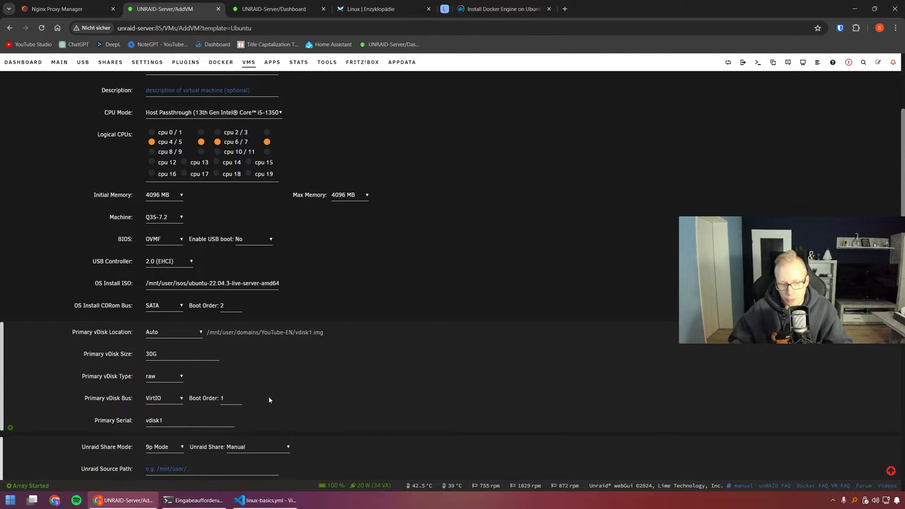
pyautogui.scroll(-3)
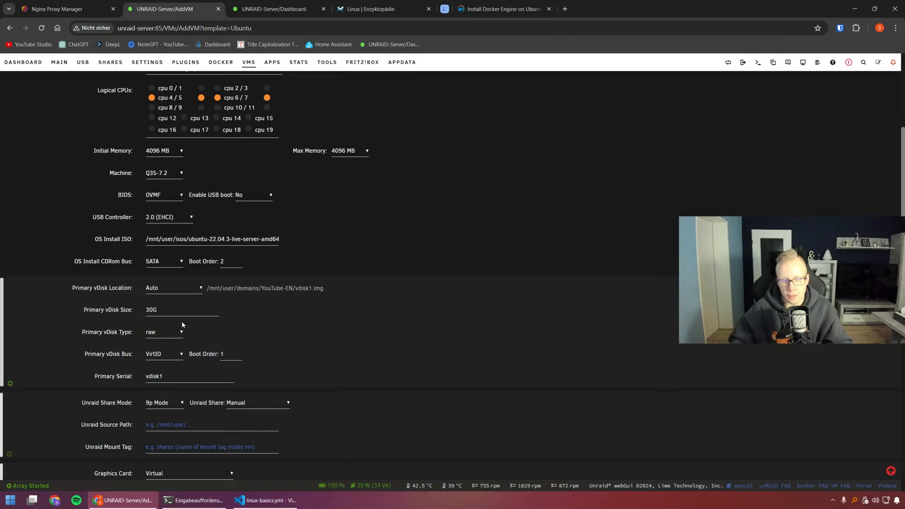
pyautogui.scroll(-3)
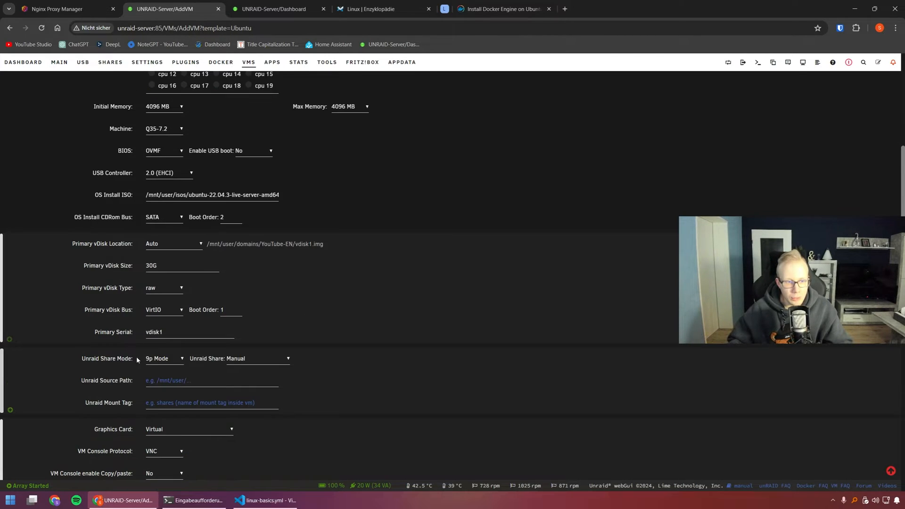
pyautogui.moveTo(380, 382)
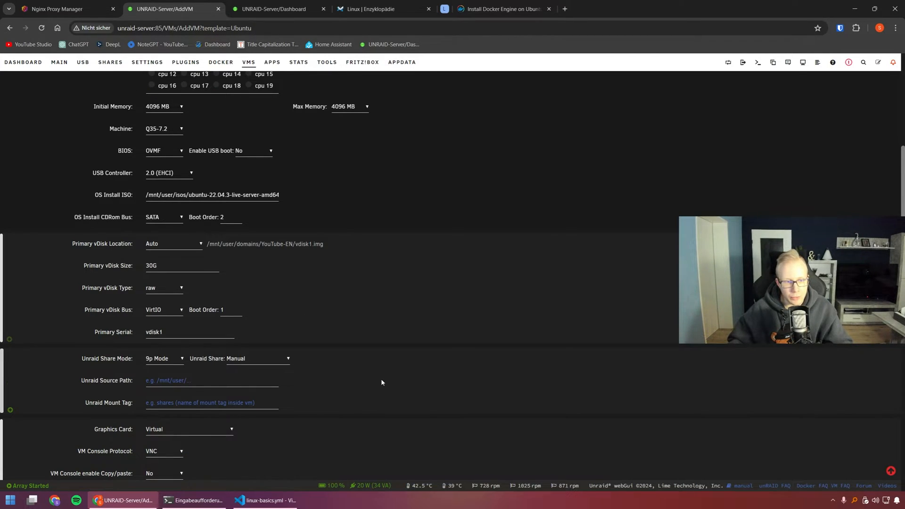
pyautogui.moveTo(383, 380)
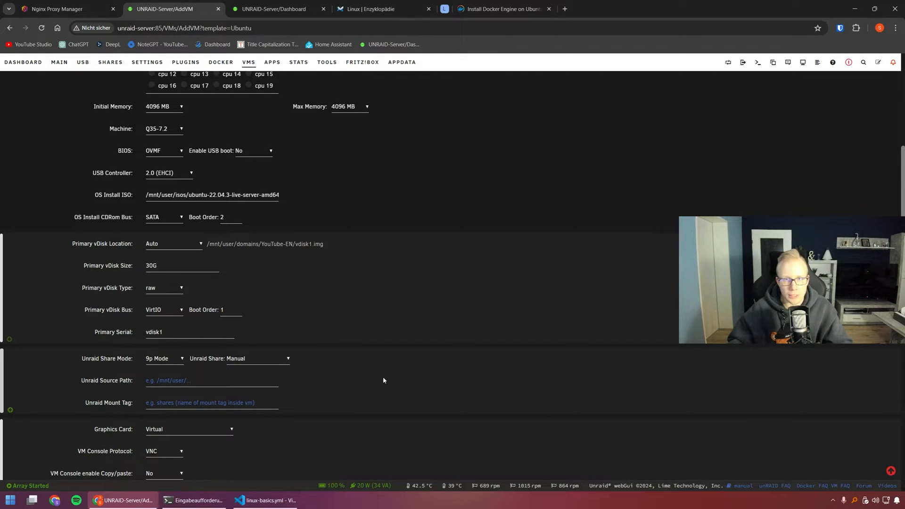
pyautogui.moveTo(188, 384)
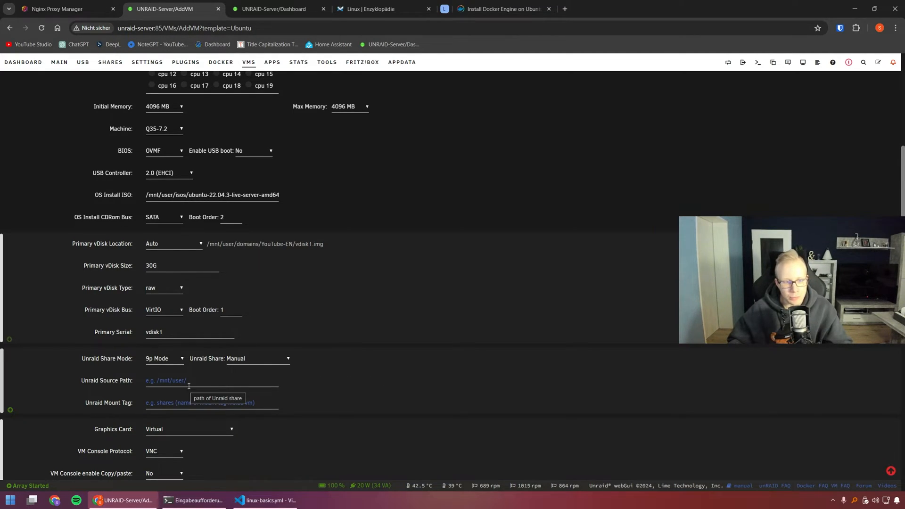
pyautogui.moveTo(438, 357)
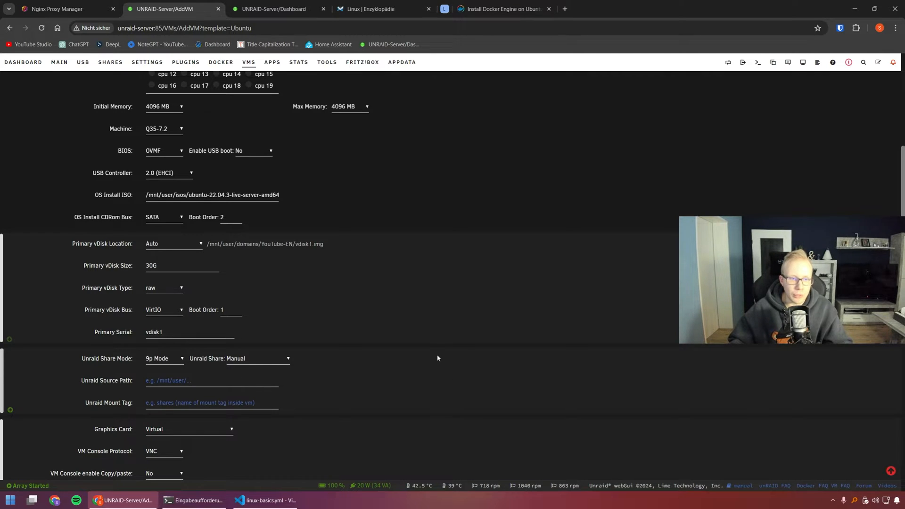
# - Set the console keyboard to German (de), then create and start the YouTube-EN VM
pyautogui.scroll(-3)
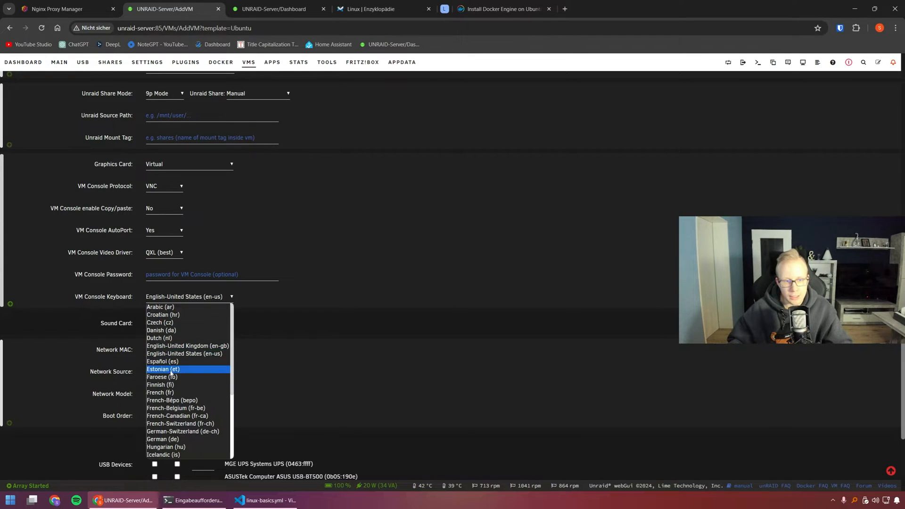
pyautogui.click(162, 439)
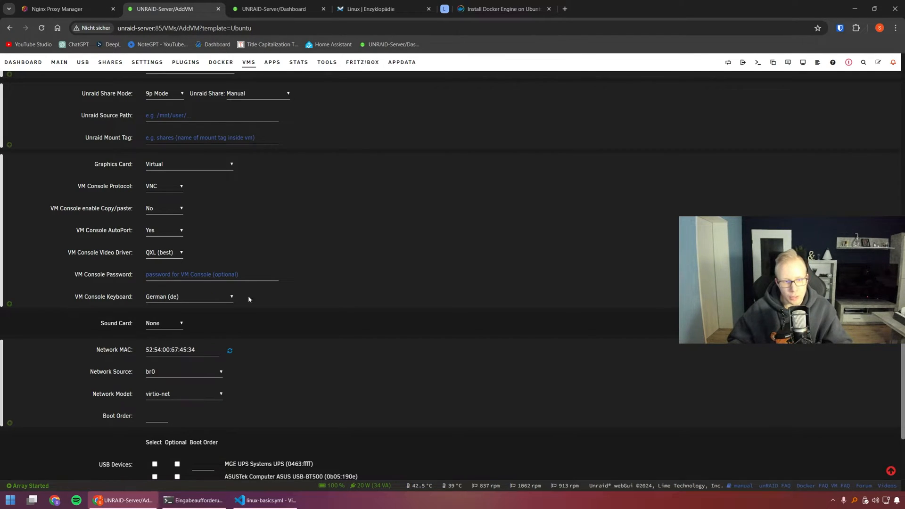
pyautogui.moveTo(331, 251)
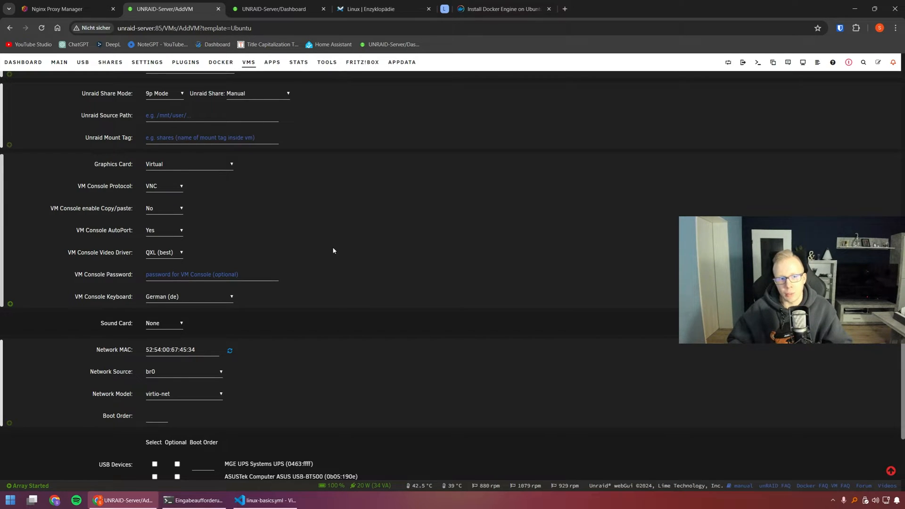
pyautogui.scroll(-3)
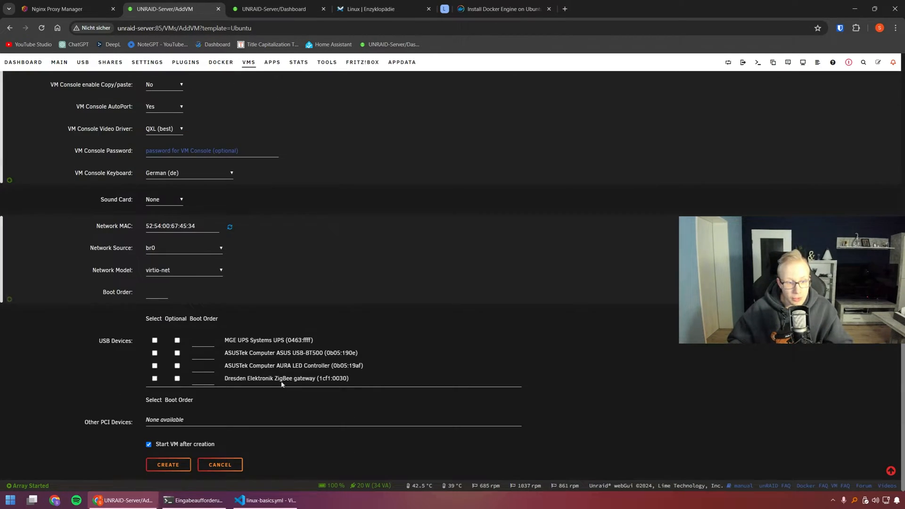
pyautogui.moveTo(175, 454)
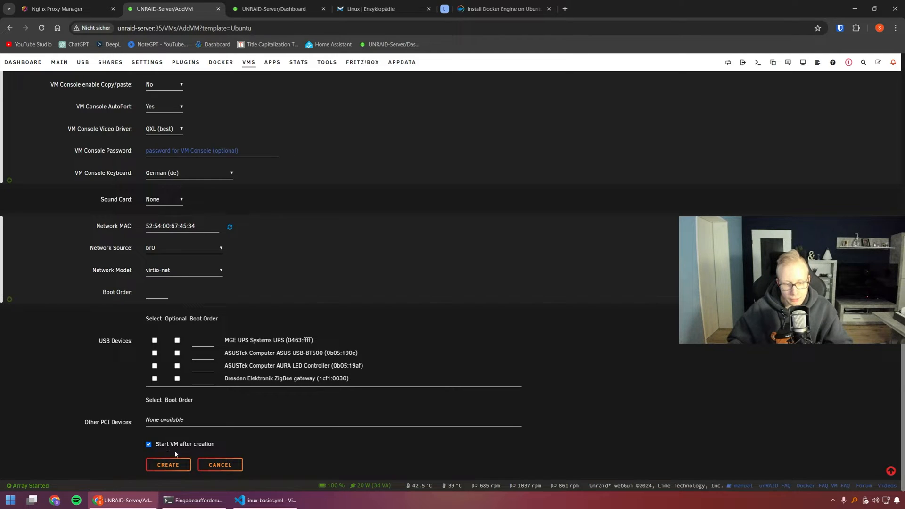
pyautogui.click(167, 464)
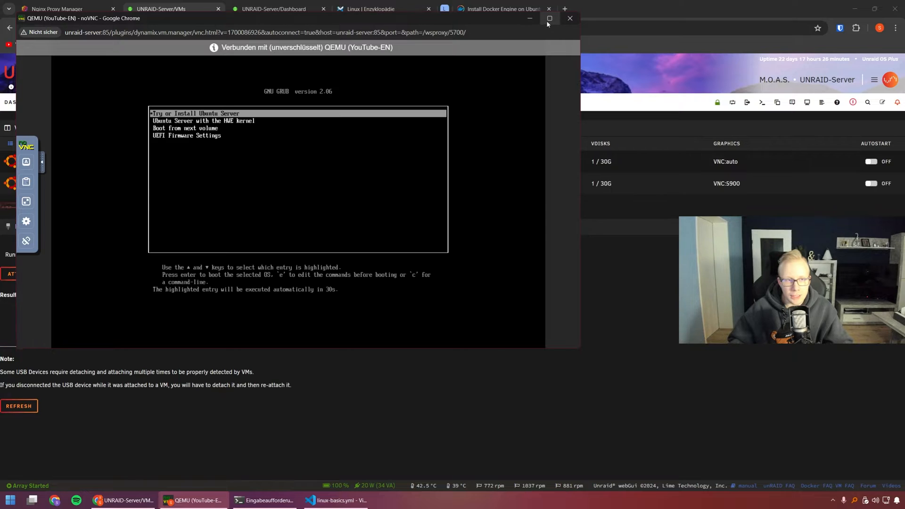
# - Maximize the VM console and boot the Ubuntu Server entry from the GRUB menu
pyautogui.click(548, 18)
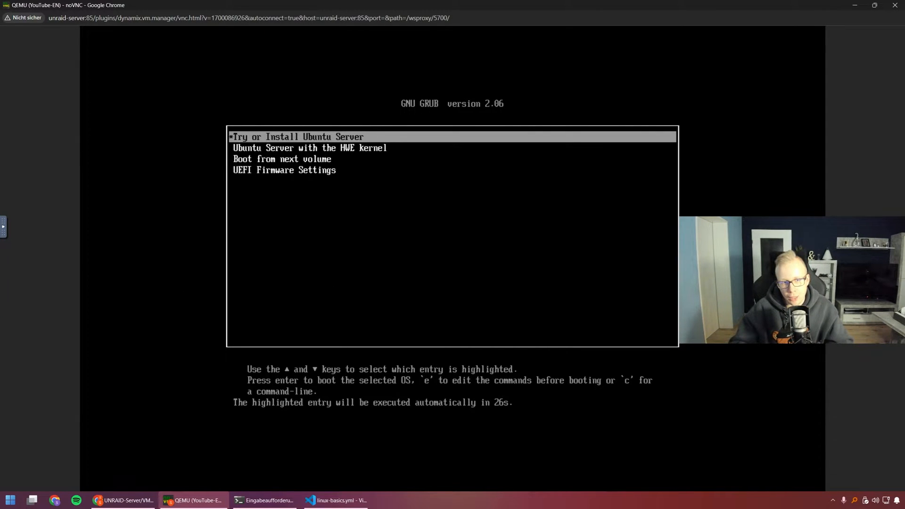
pyautogui.press('Down')
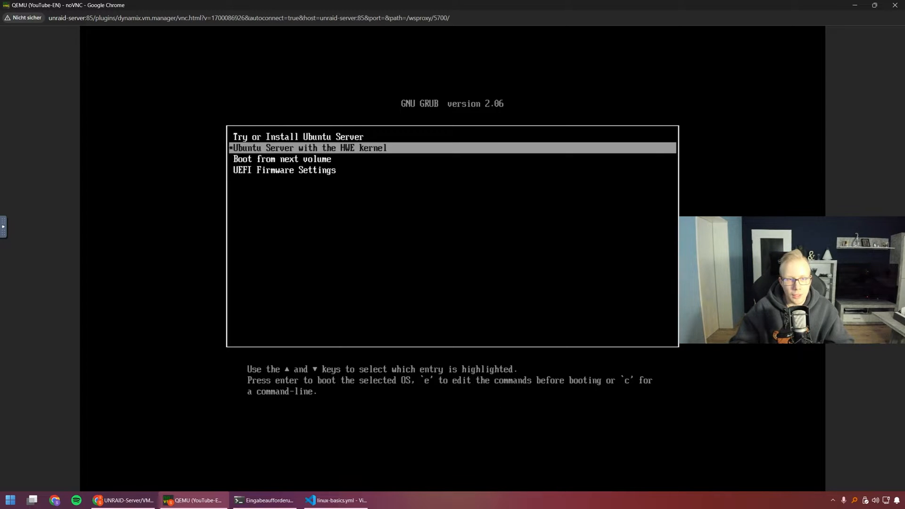
pyautogui.press('Up')
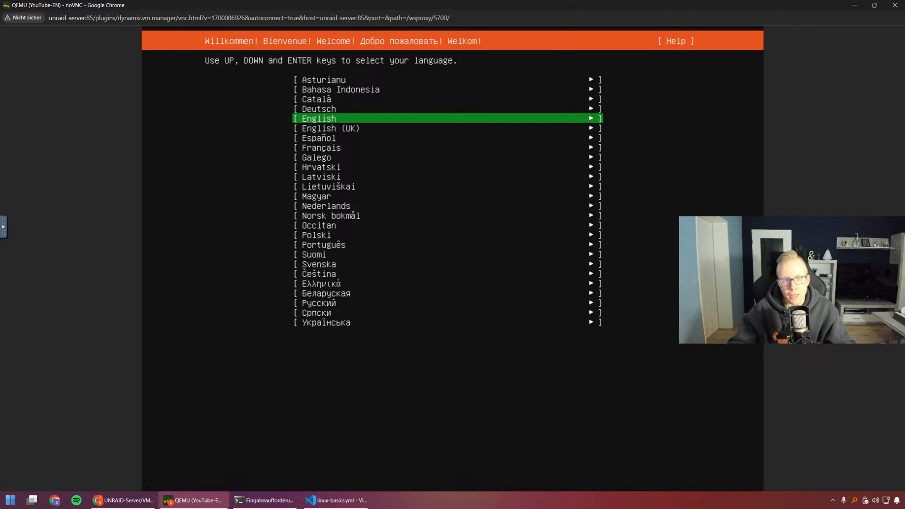
# - Choose English as installer language and move past the installer update offer
pyautogui.press('Return')
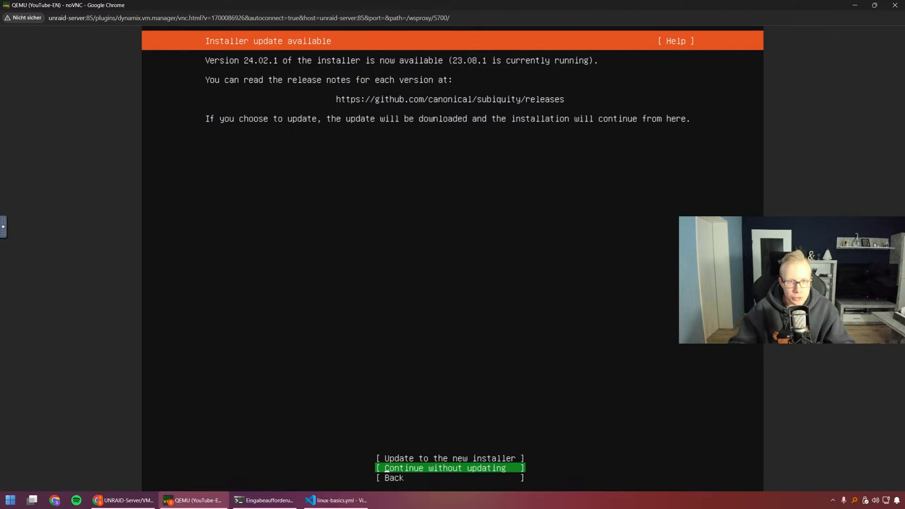
pyautogui.press('Up')
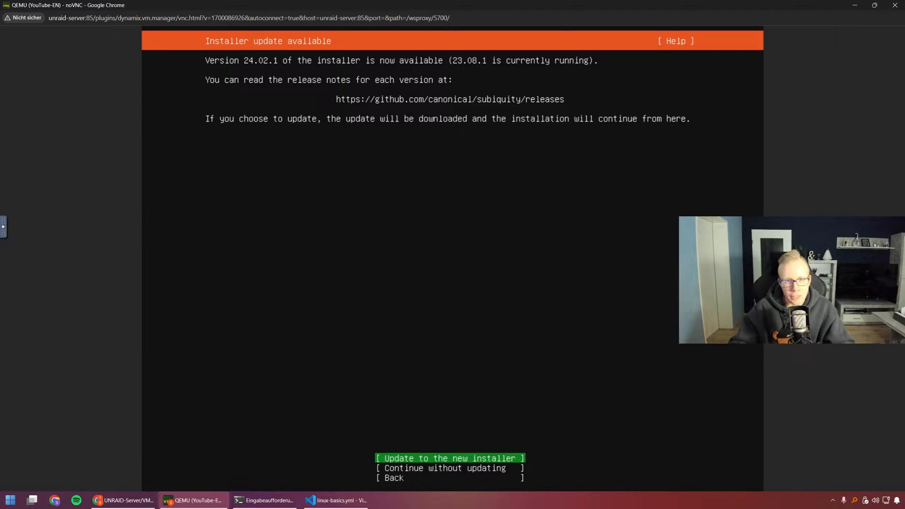
pyautogui.click(449, 457)
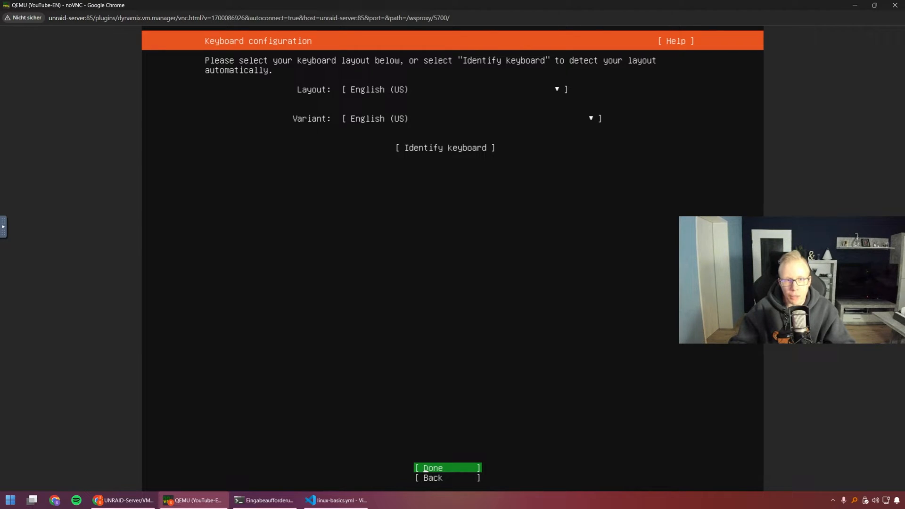
# - Set the installer keyboard layout to German and confirm
pyautogui.press('Up')
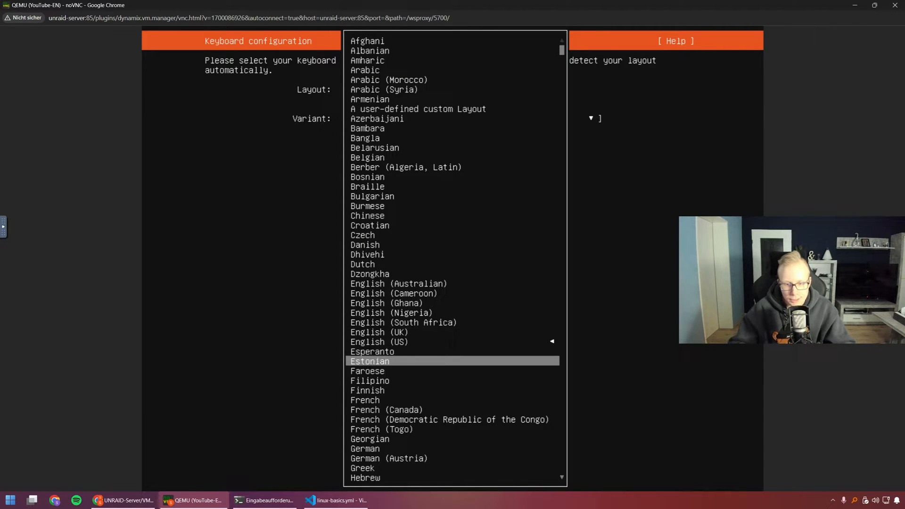
pyautogui.click(365, 448)
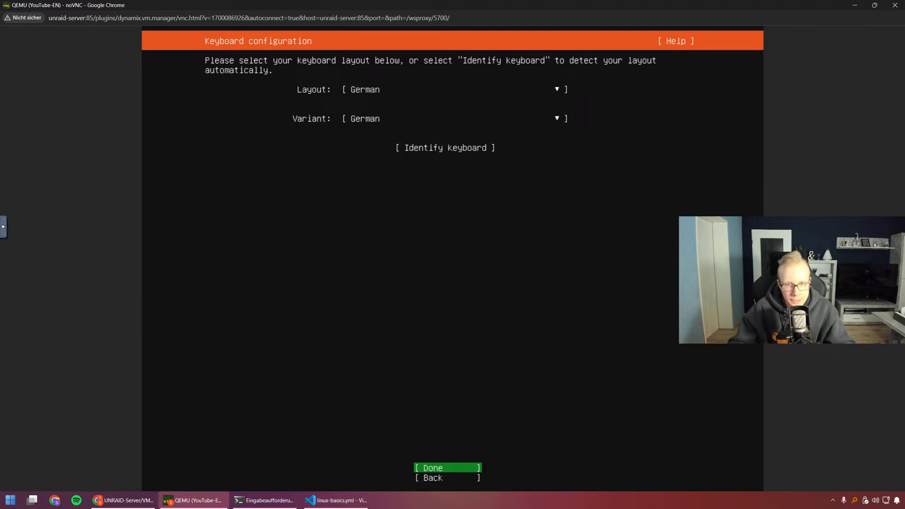
pyautogui.click(432, 468)
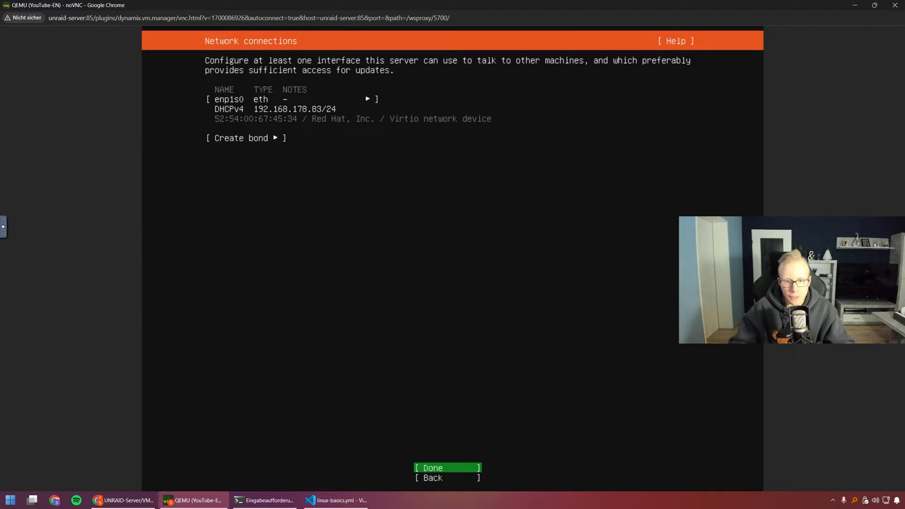
# - Accept the DHCP network, an empty proxy and the tested Ubuntu archive mirror
pyautogui.click(432, 467)
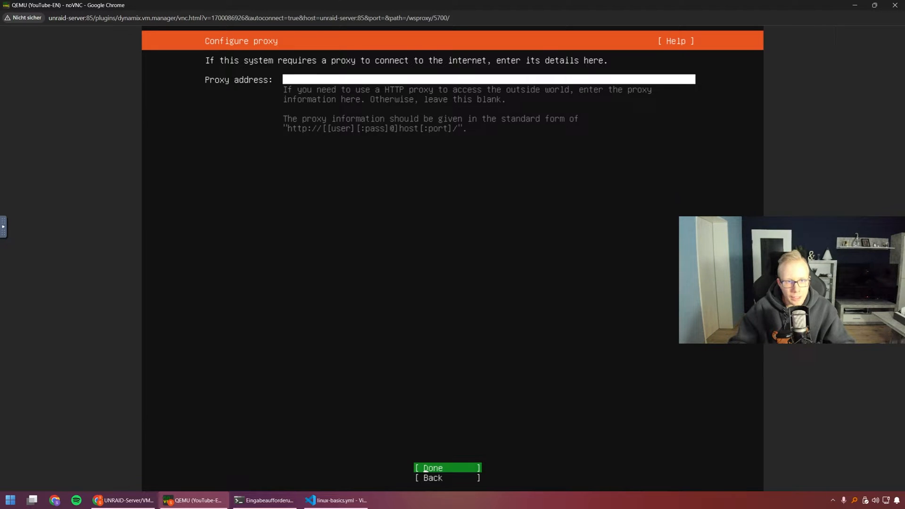
pyautogui.click(431, 467)
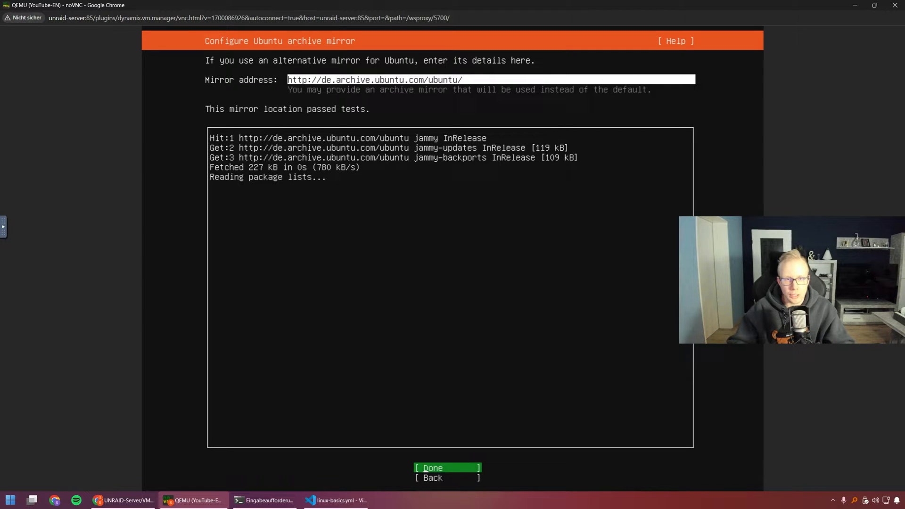
pyautogui.click(447, 467)
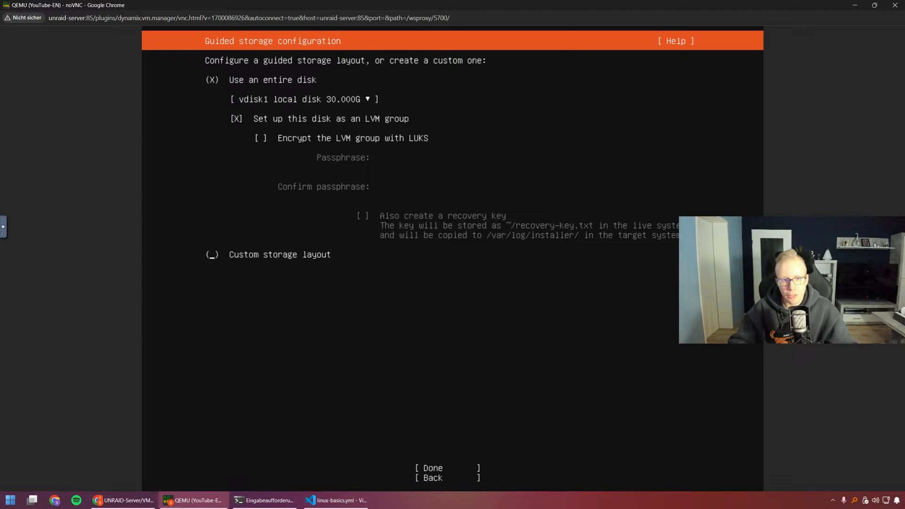
# - Keep whole-disk LVM storage, accept the summary, and confirm wiping the disk
pyautogui.click(446, 468)
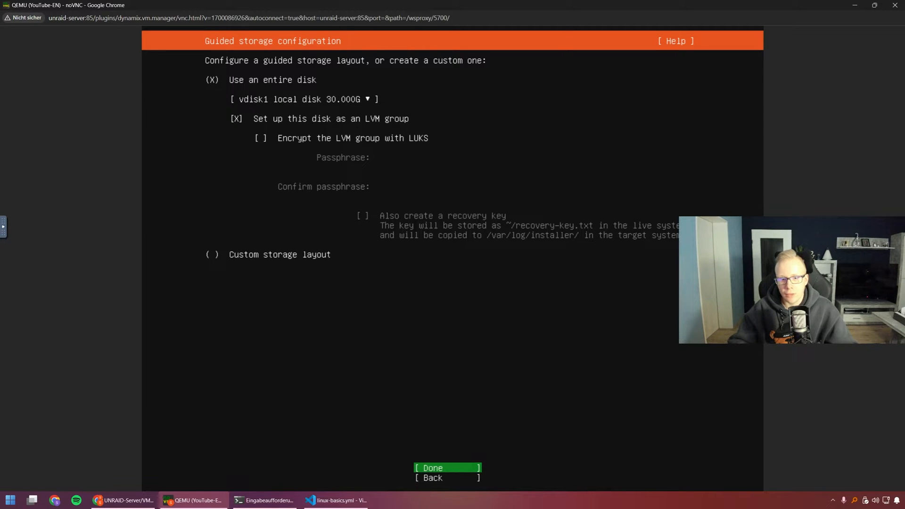
pyautogui.click(432, 468)
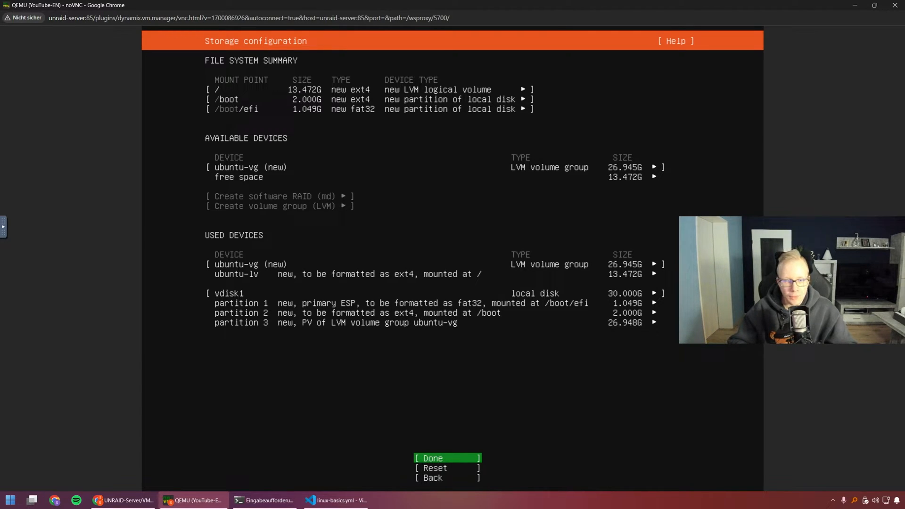
pyautogui.click(432, 457)
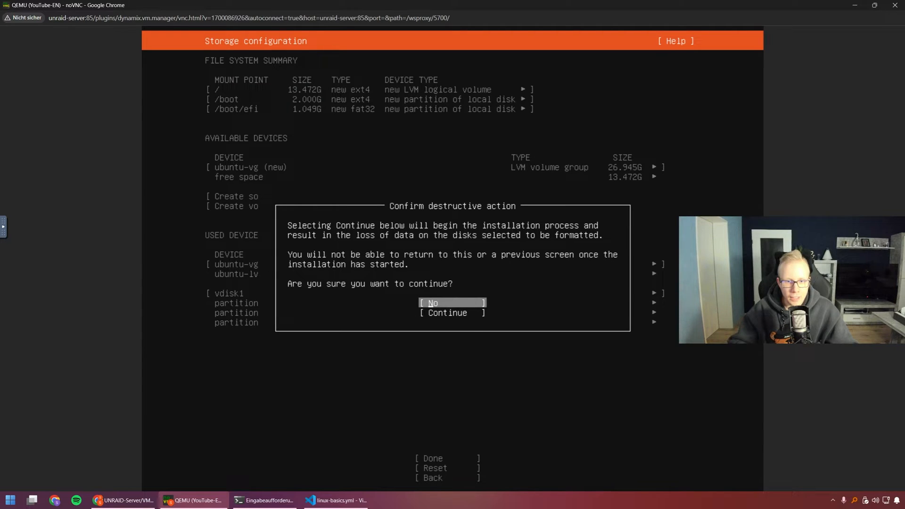
pyautogui.press('Down')
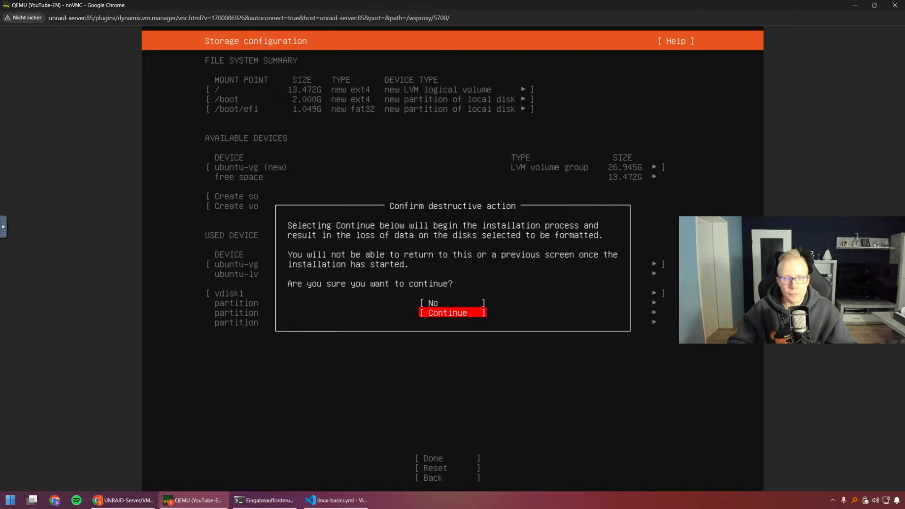
pyautogui.click(451, 312)
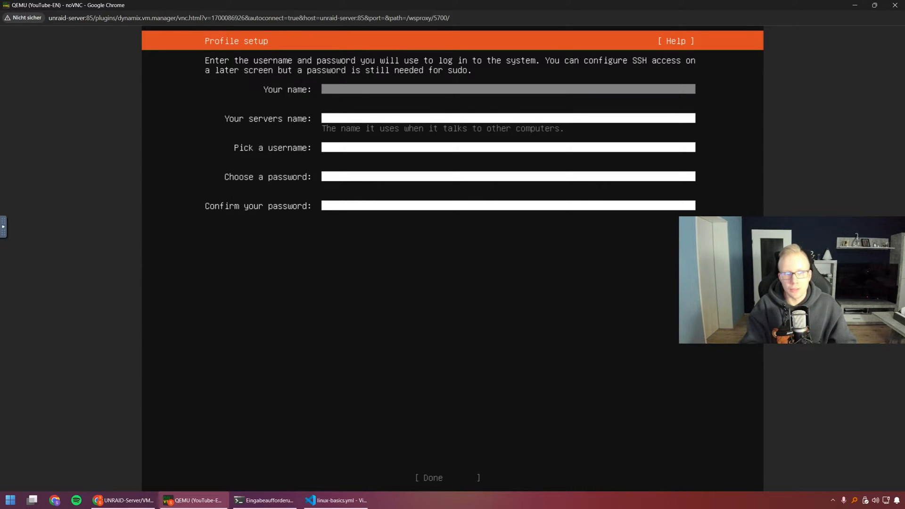
# - Complete the profile with name 'sascha', server name youtube-en, a username and matching password
pyautogui.write('sascha')
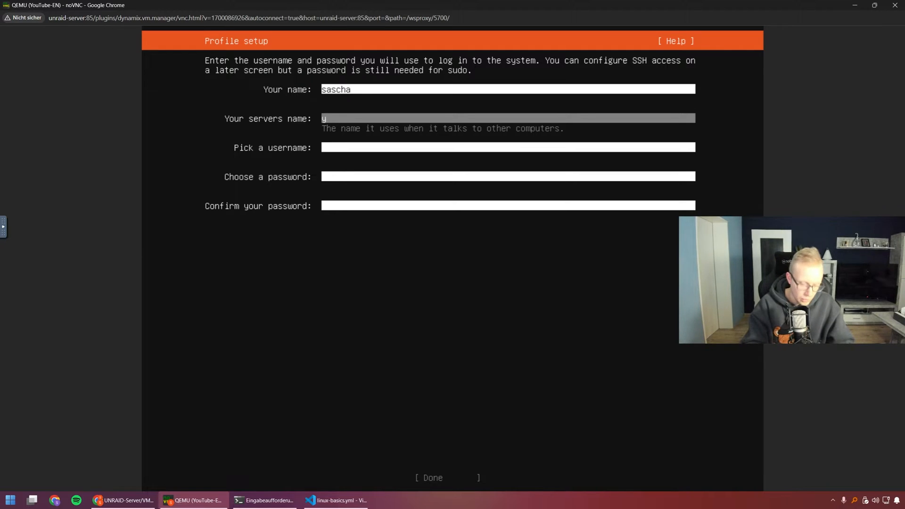
pyautogui.write('youtube-en')
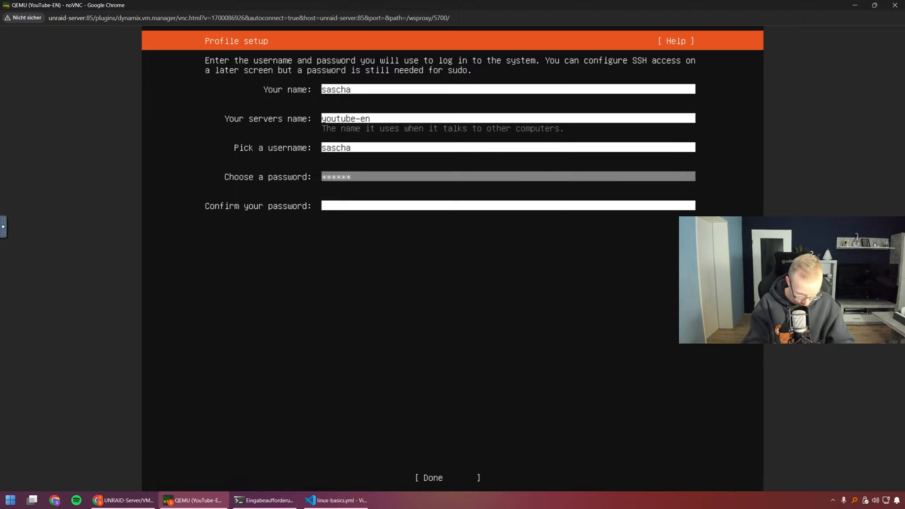
pyautogui.write('******')
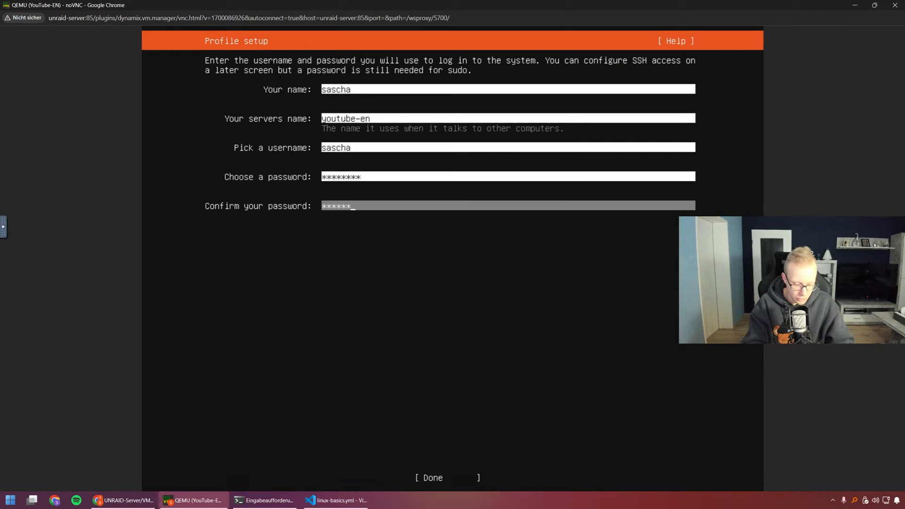
pyautogui.write('**')
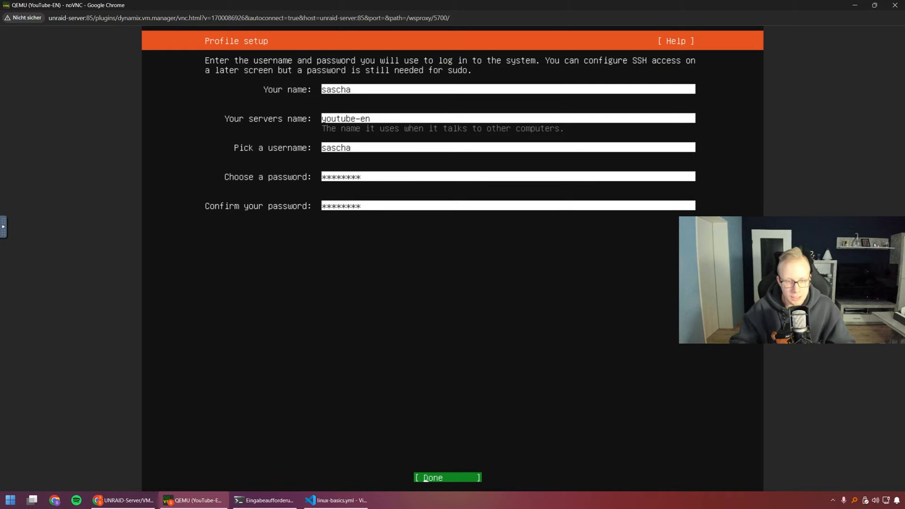
pyautogui.click(447, 477)
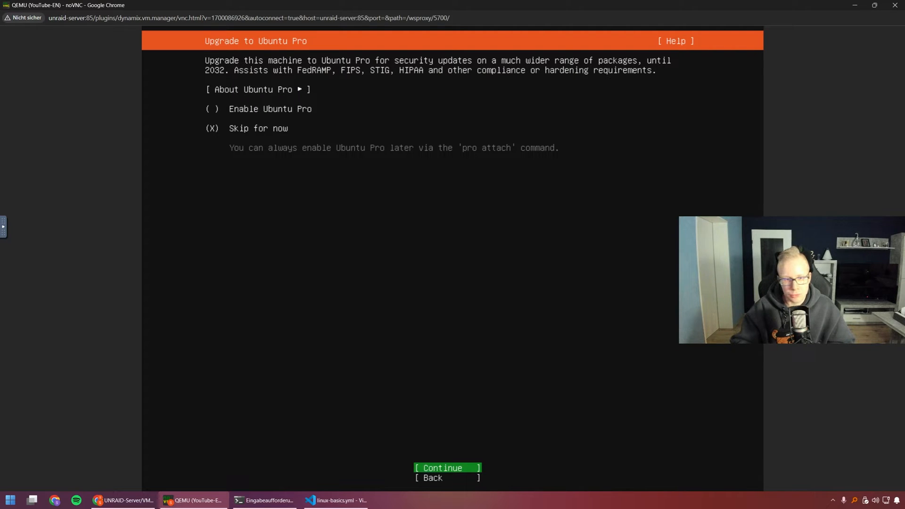
# - Skip Ubuntu Pro and finish Featured Server Snaps without selecting any
pyautogui.click(446, 468)
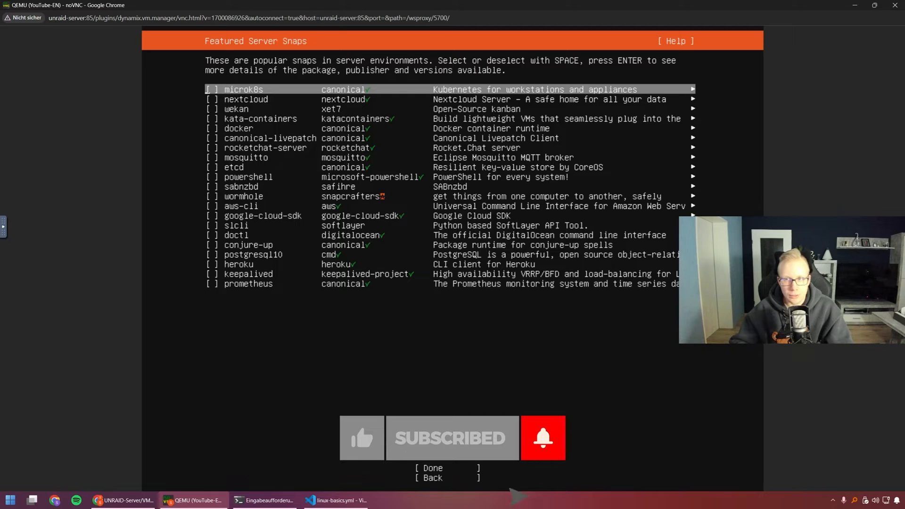
pyautogui.press('Down')
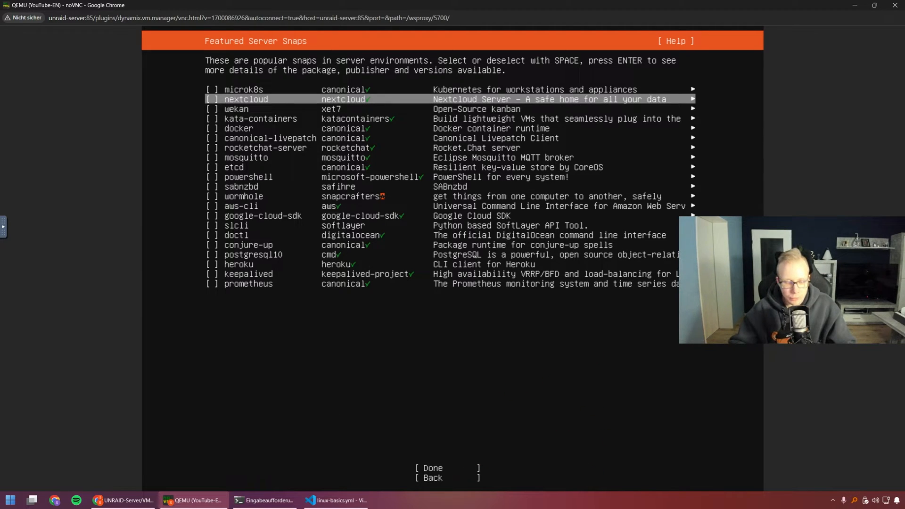
pyautogui.click(431, 468)
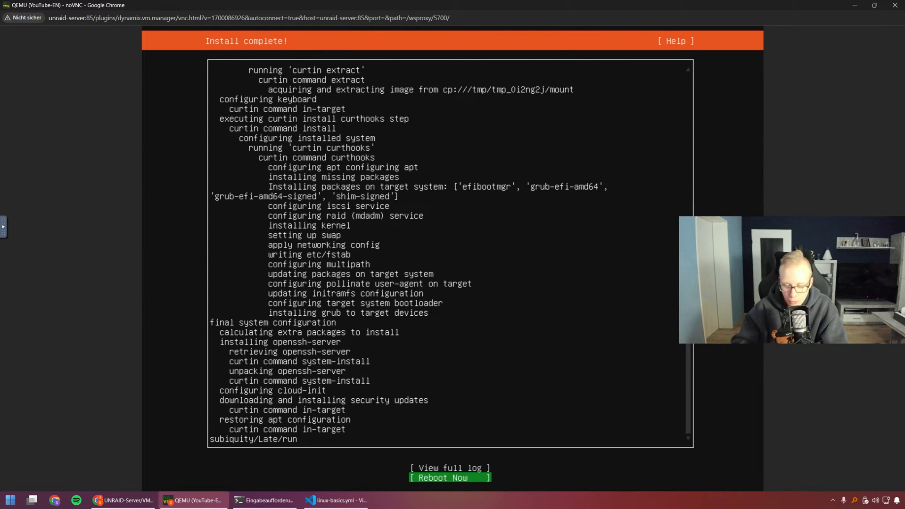
# - Select Reboot Now once 'Install complete!' appears
pyautogui.click(450, 478)
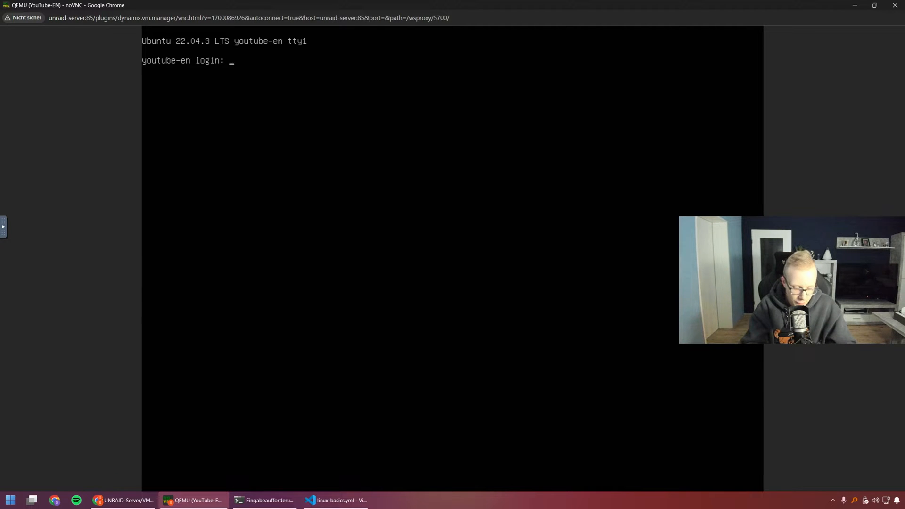
# - Log in to the Ubuntu 22.04.3 server at the tty1 prompt with username and password
pyautogui.press('Return')
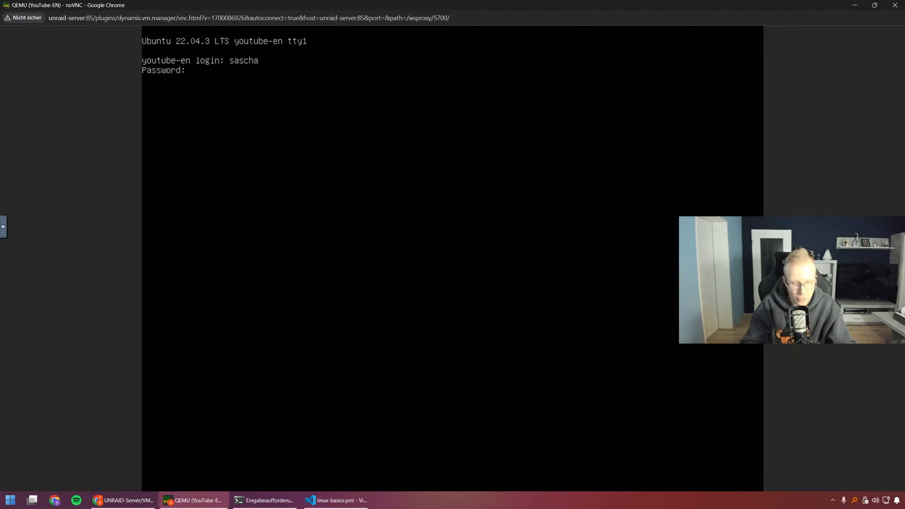
pyautogui.press('Return')
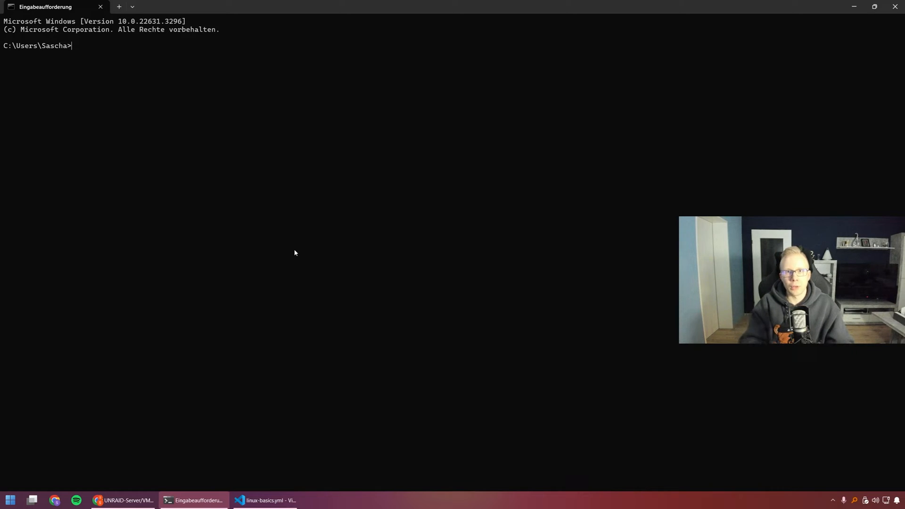
# - SSH to youtube-en as sascha, accepting the host fingerprint with 'yes' and logging in
pyautogui.write('ssh')
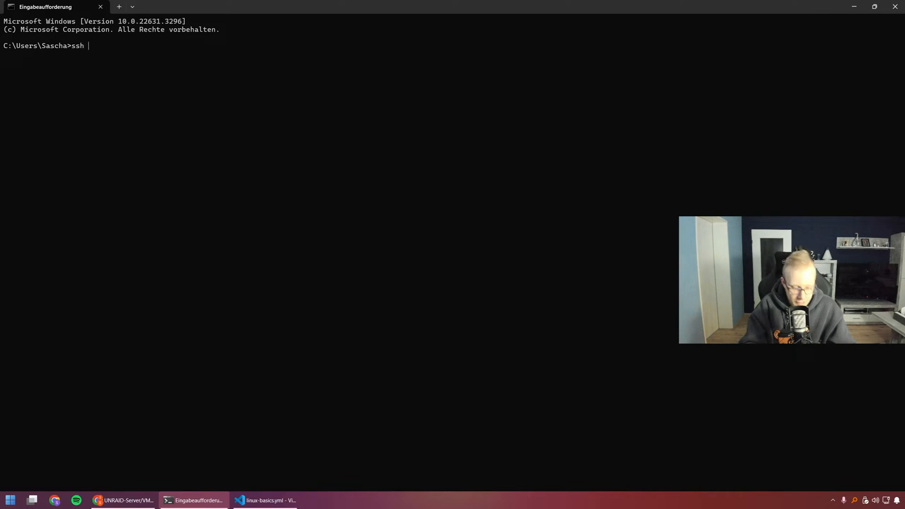
pyautogui.write('sasch')
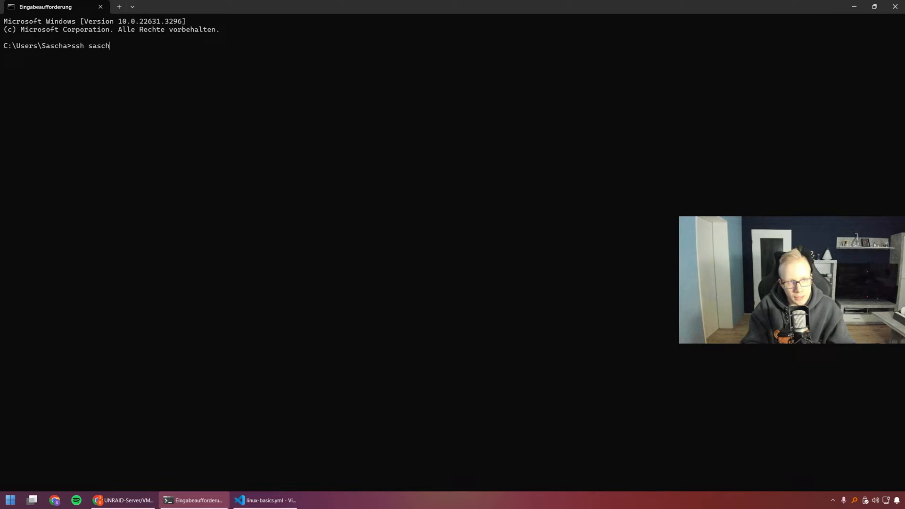
pyautogui.write('a@')
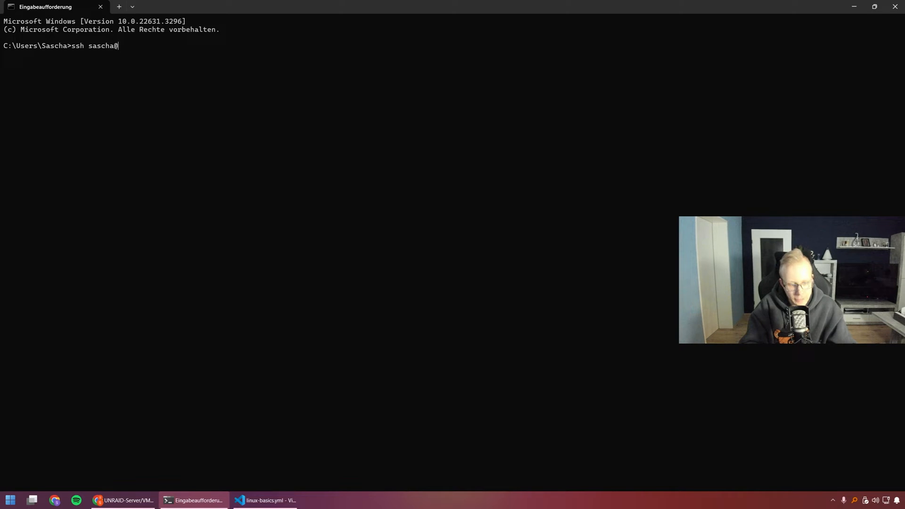
pyautogui.write('youtuube-en')
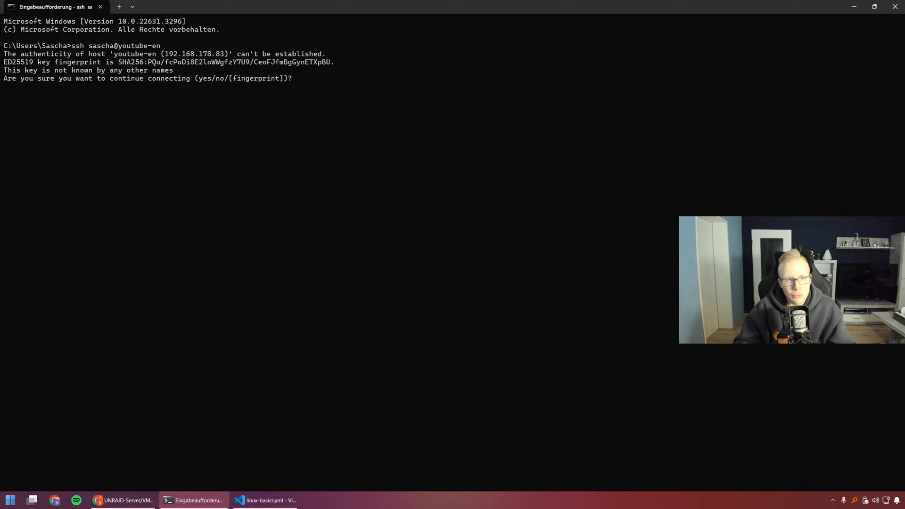
pyautogui.write('yes')
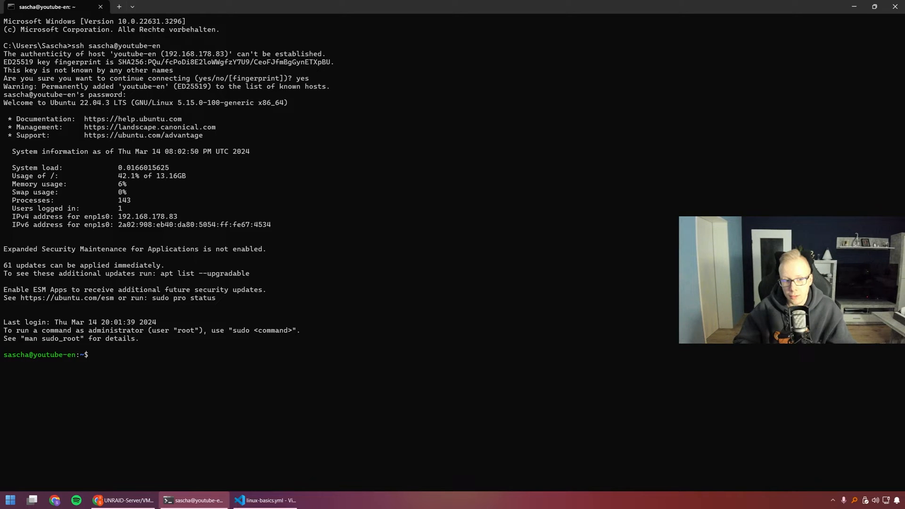
# - Refresh the VM's package lists with sudo apt-get update
pyautogui.write('sudo apt')
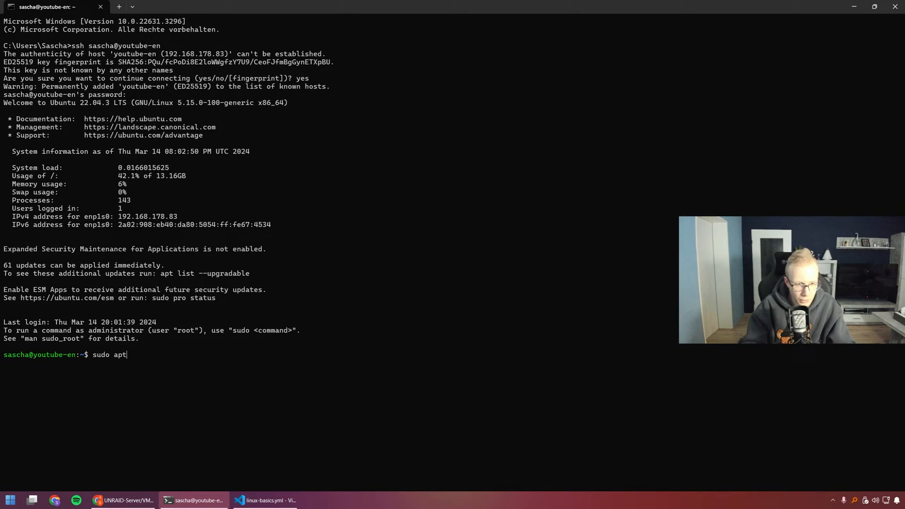
pyautogui.write('-get upda')
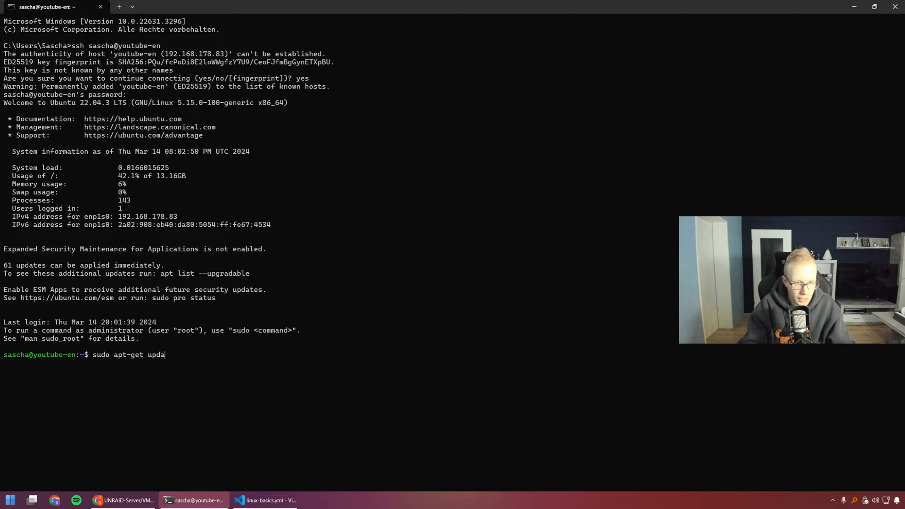
pyautogui.press('Return')
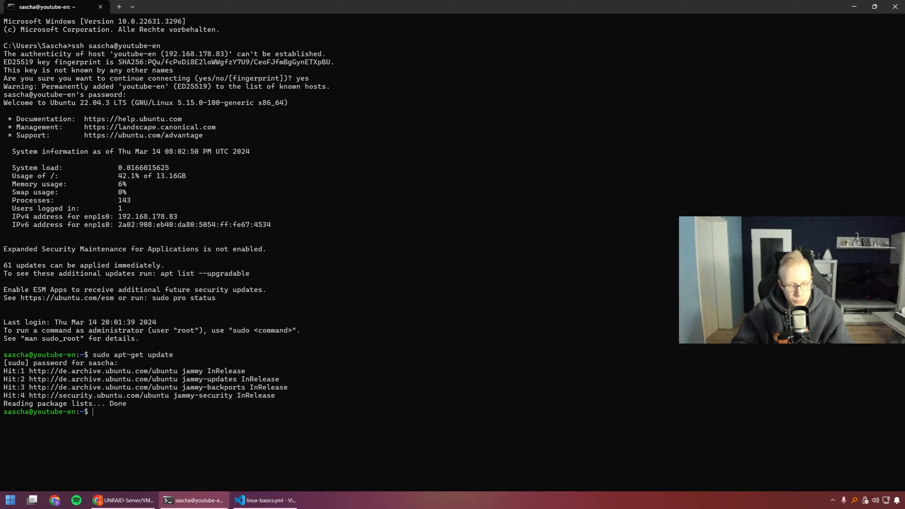
# - Upgrade all installed packages, confirming with Y and accepting the outdated-service restarts
pyautogui.write('sudo apt-get upgr')
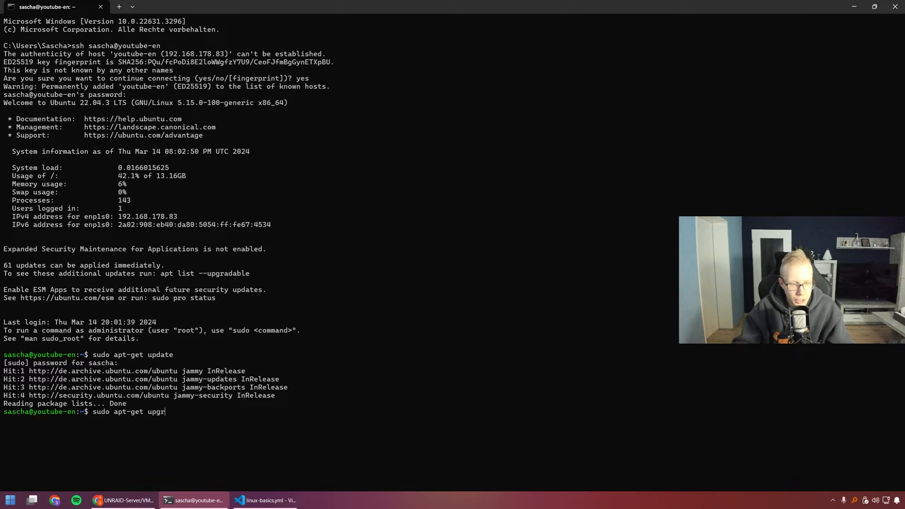
pyautogui.press('Return')
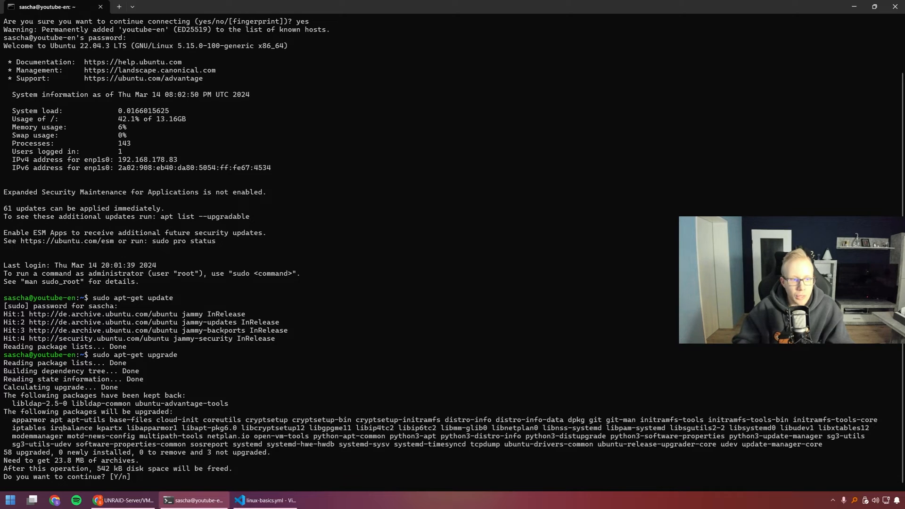
pyautogui.write('Y')
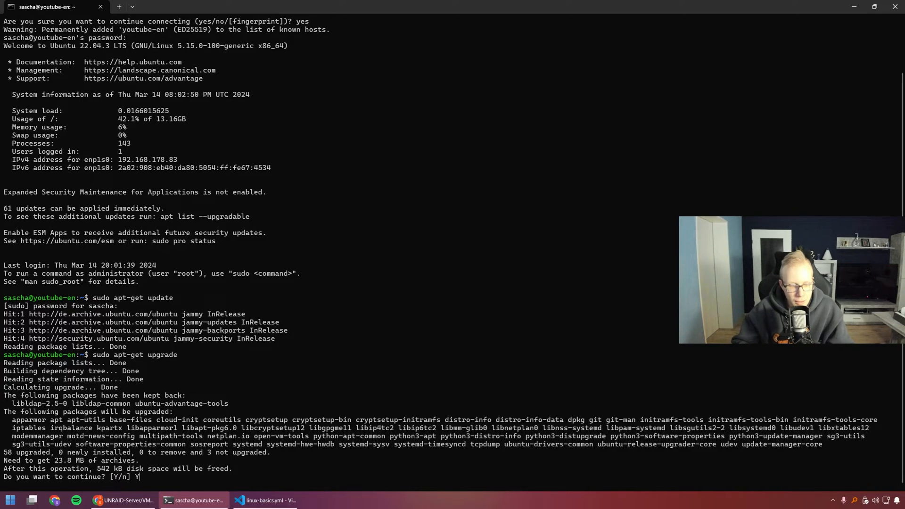
pyautogui.write('Y')
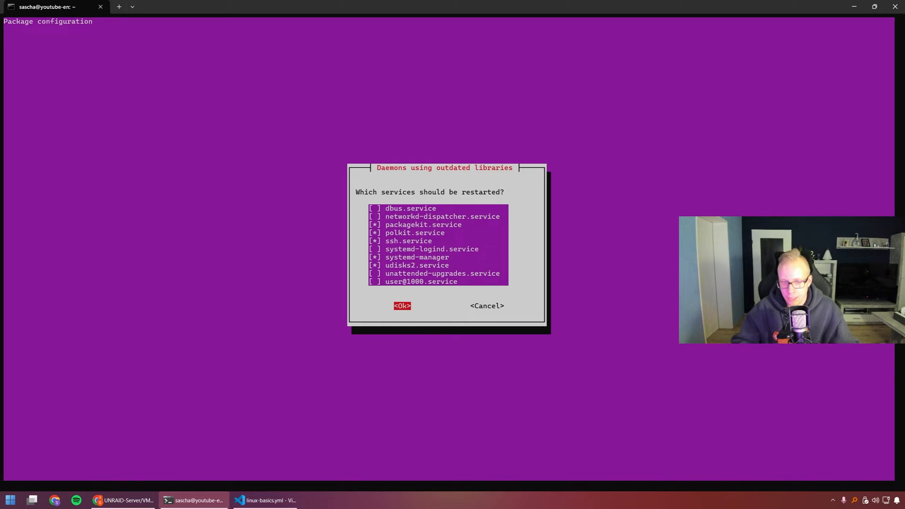
pyautogui.click(401, 305)
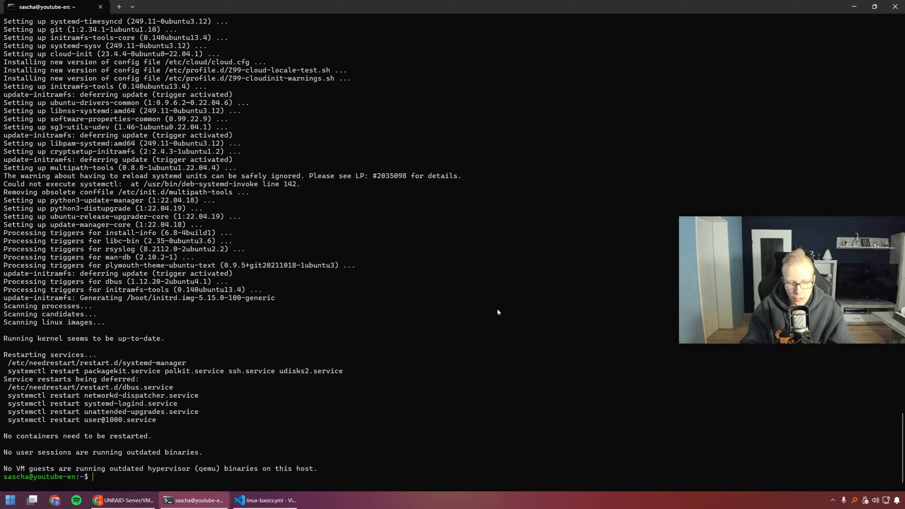
# - Create the sudoers drop-in file /etc/sudoers.d/sascha in nano
pyautogui.write('s')
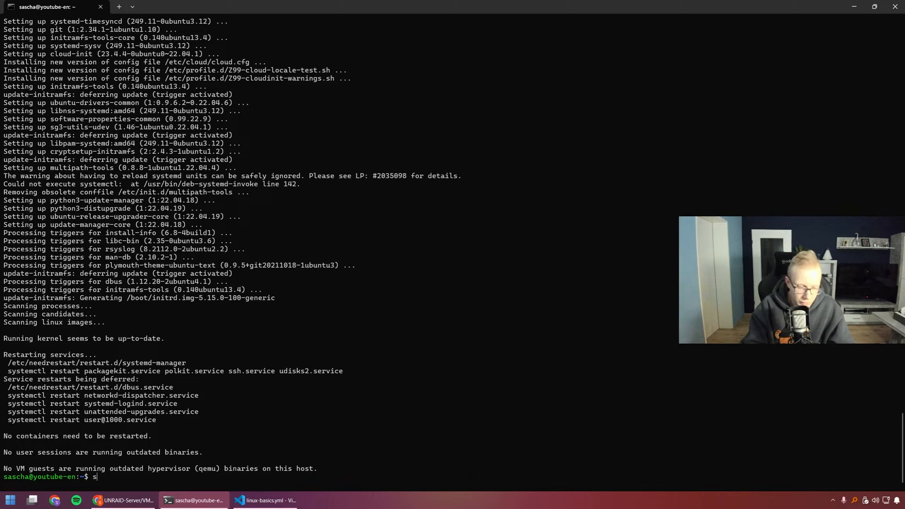
pyautogui.write('udo nano')
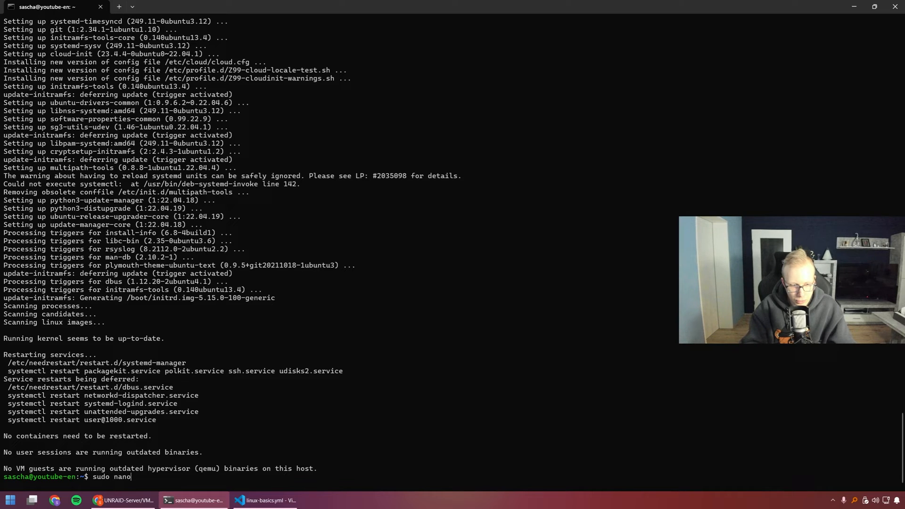
pyautogui.write('/etc/')
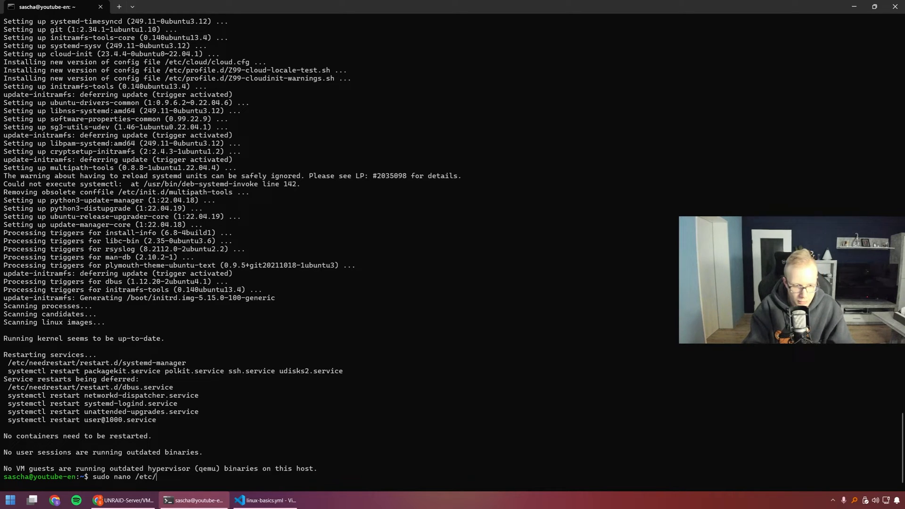
pyautogui.write('sudoers.d')
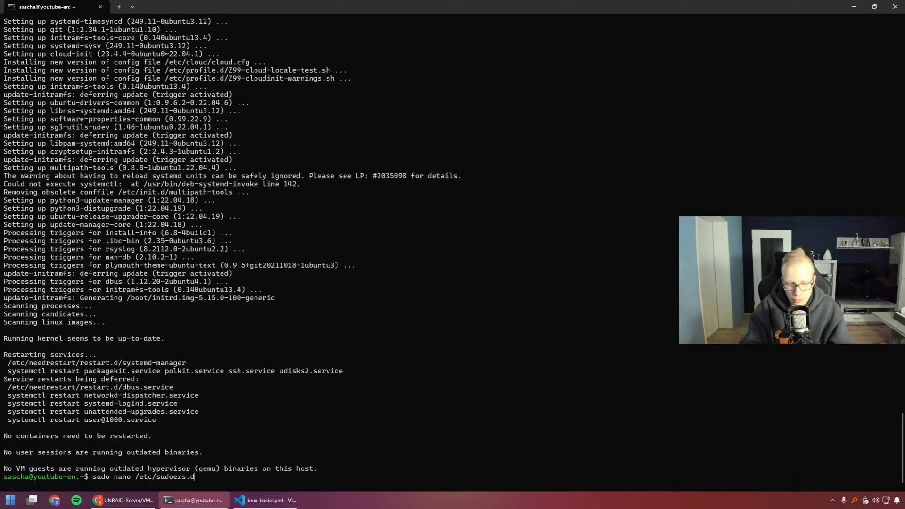
pyautogui.write('sas')
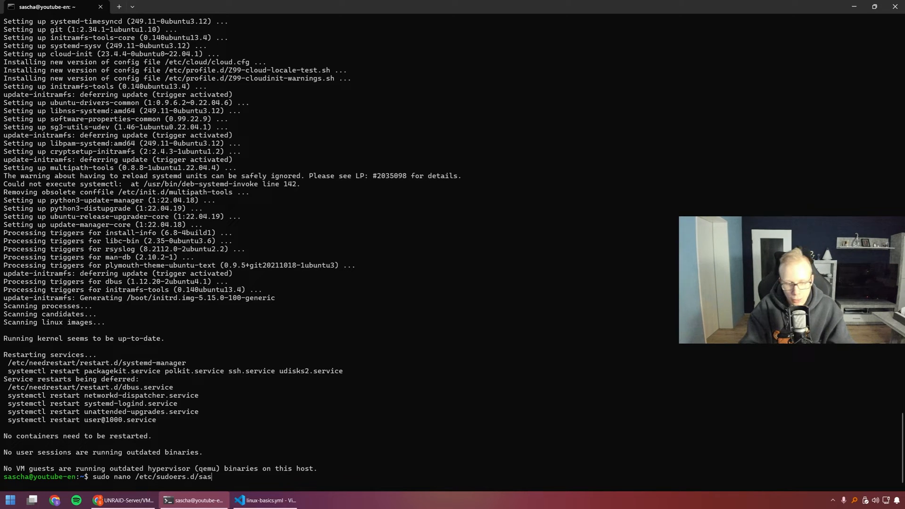
pyautogui.write('cha')
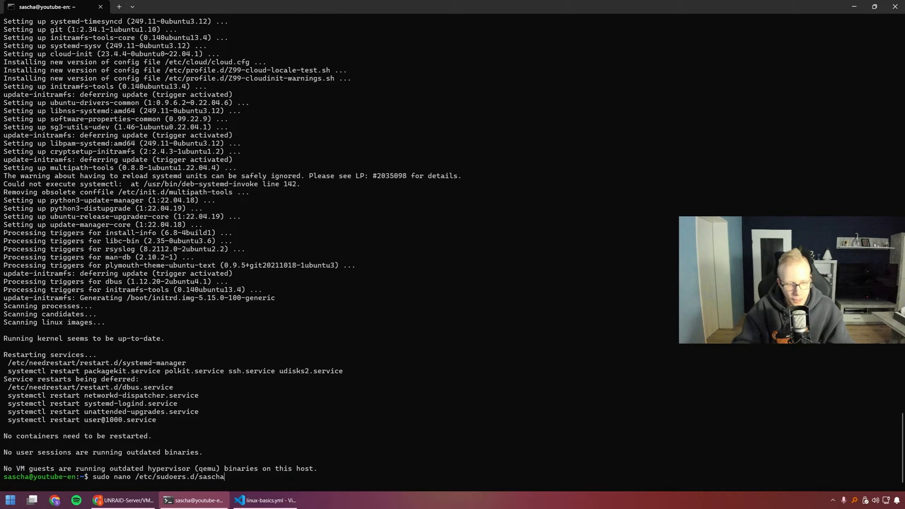
pyautogui.press('Return')
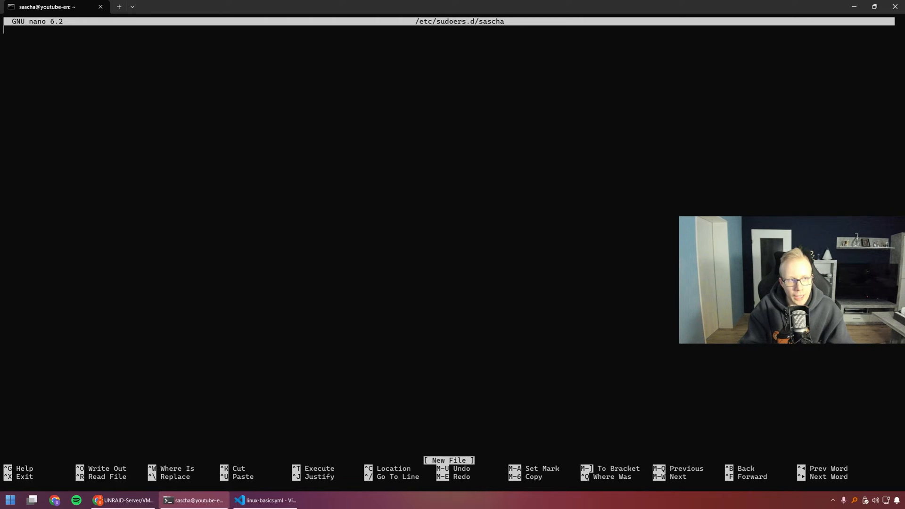
# - Write and save the rule 'sascha ALL=(ALL) NOPASSWD:ALL', then start a fresh Terminal
pyautogui.write('sascha')
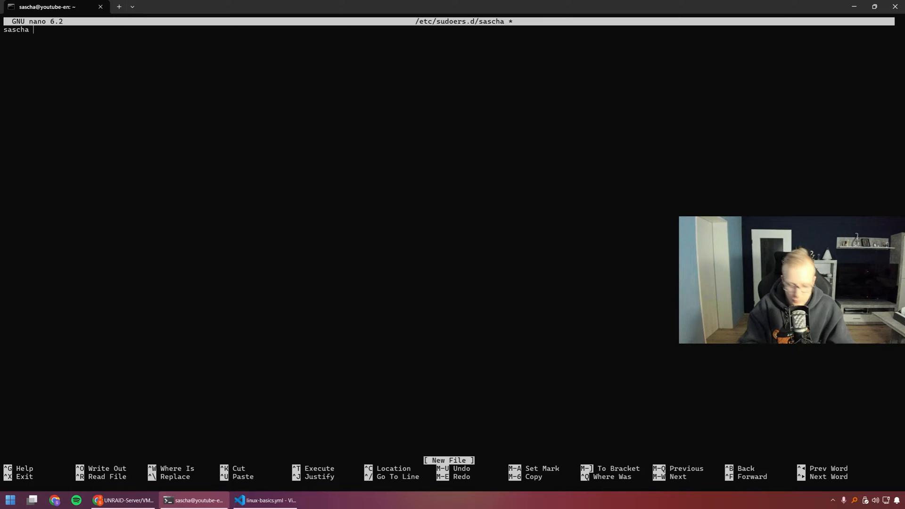
pyautogui.write('ALL=(')
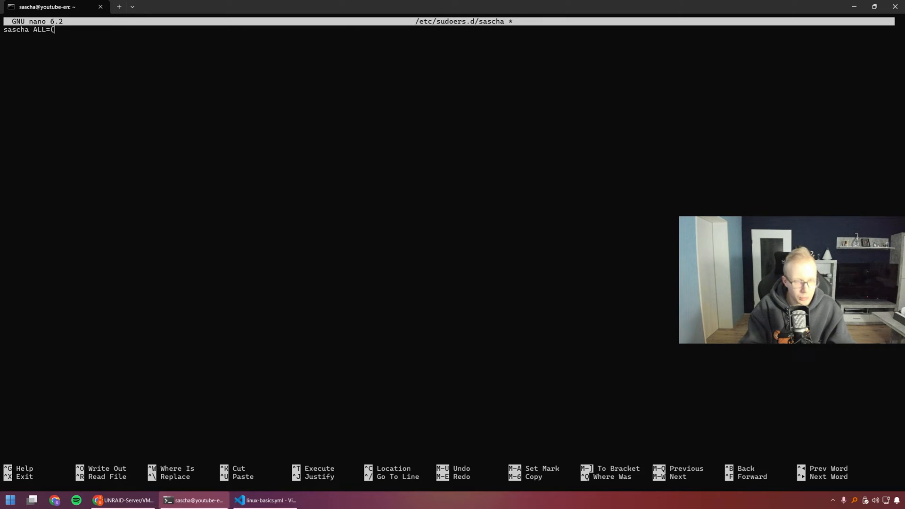
pyautogui.write('ALL)')
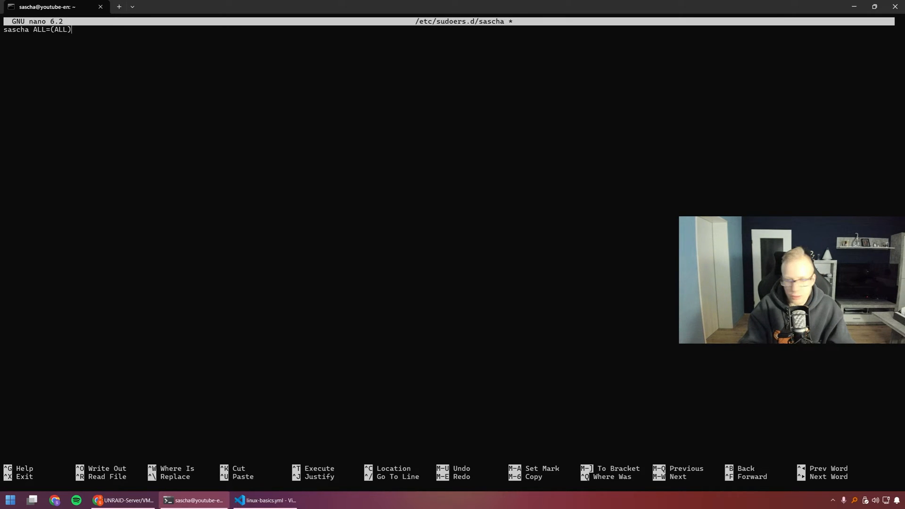
pyautogui.write('NOÜASS')
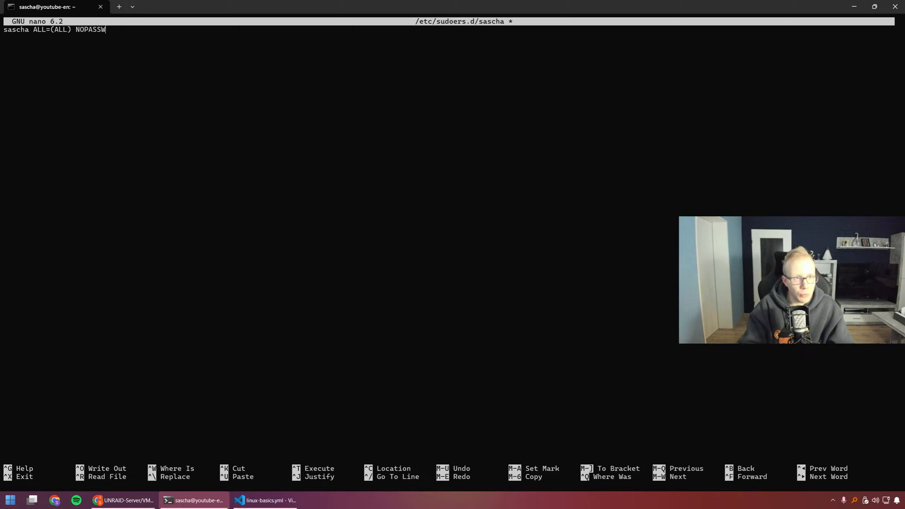
pyautogui.write('WD:ALL')
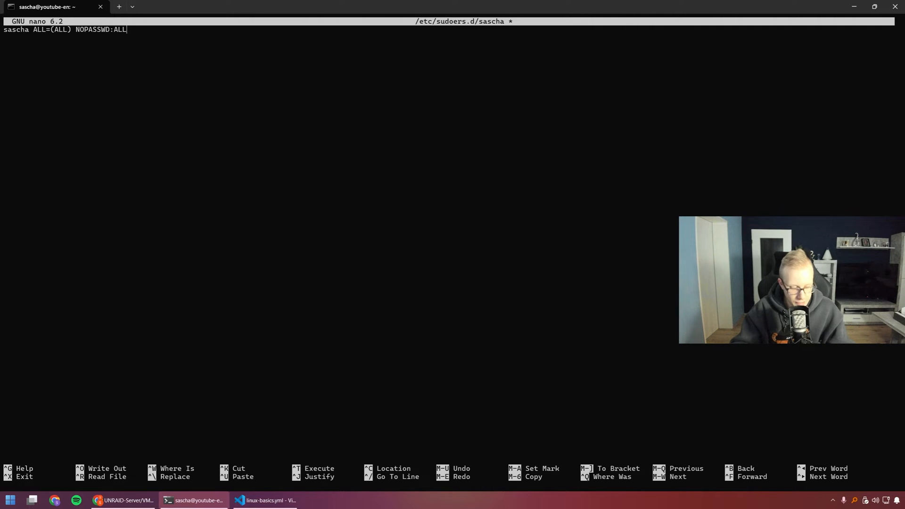
pyautogui.press('ctrl+x')
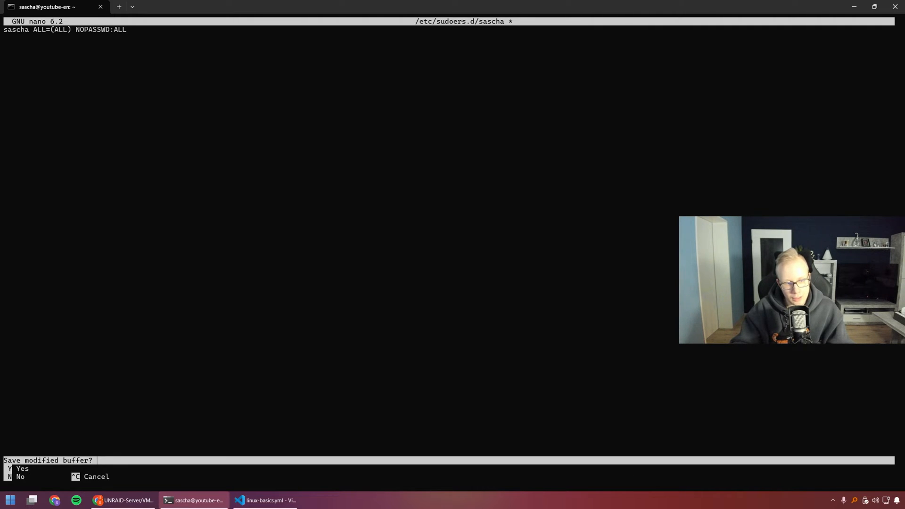
pyautogui.press('y')
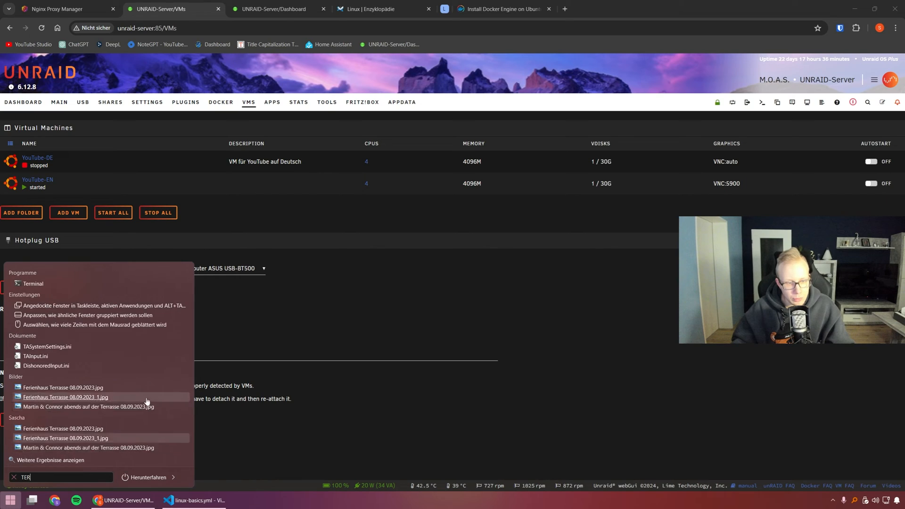
pyautogui.click(33, 283)
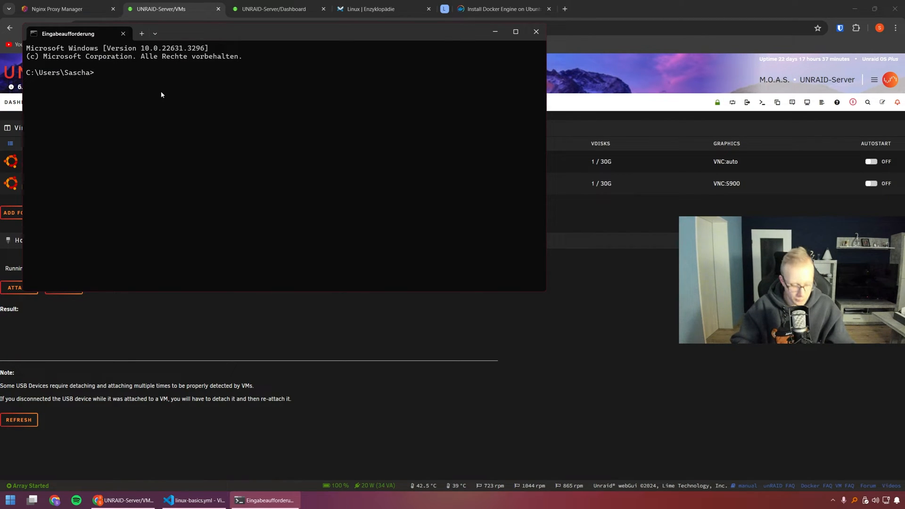
# - SSH to sascha@youtube-en, run sudo apt-get update passwordless, and type sudo dpkg-reconfigure tzdata
pyautogui.write('ssh sascha@youtube-en')
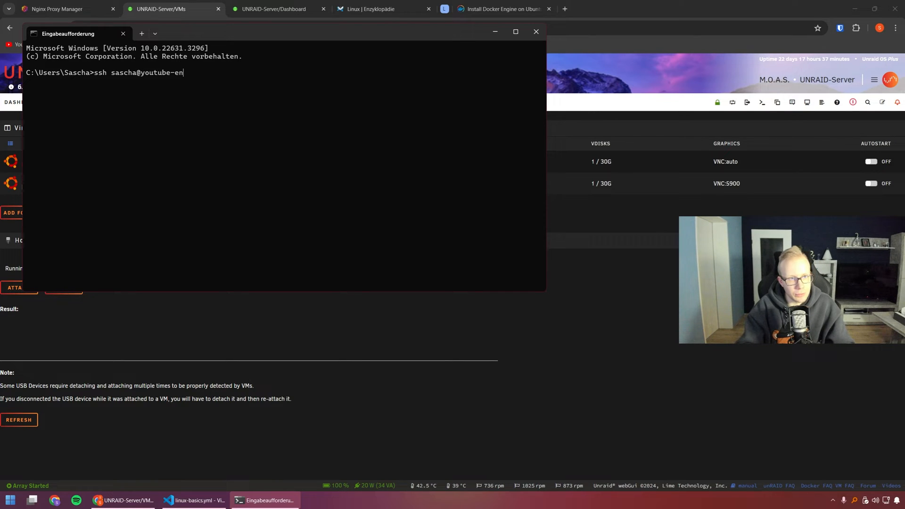
pyautogui.press('Return')
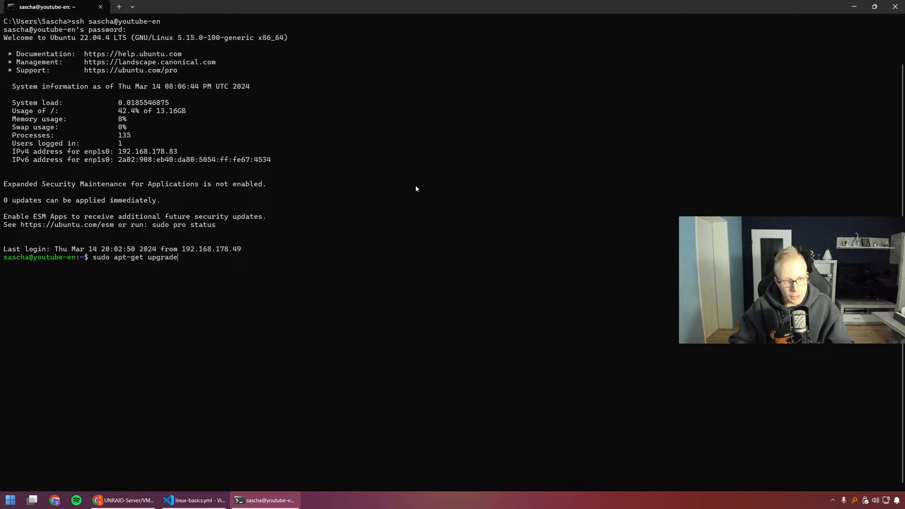
pyautogui.press('Return')
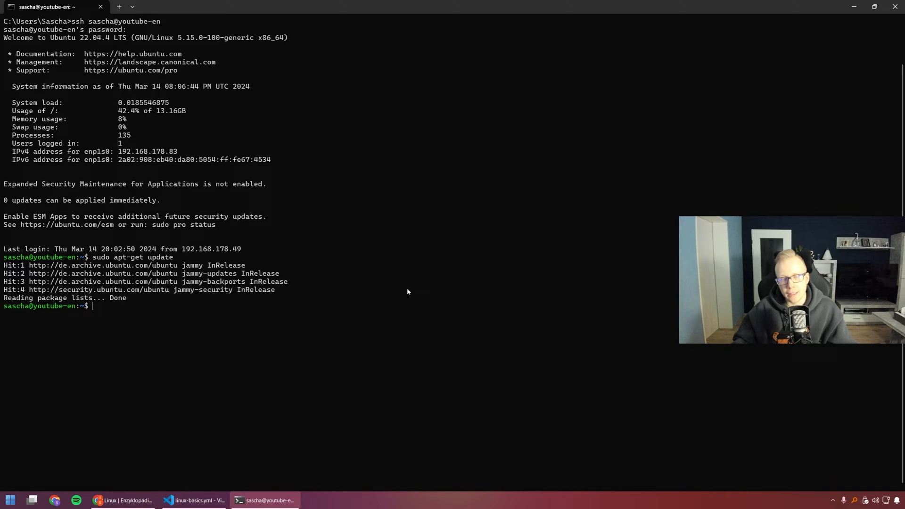
pyautogui.moveTo(104, 265)
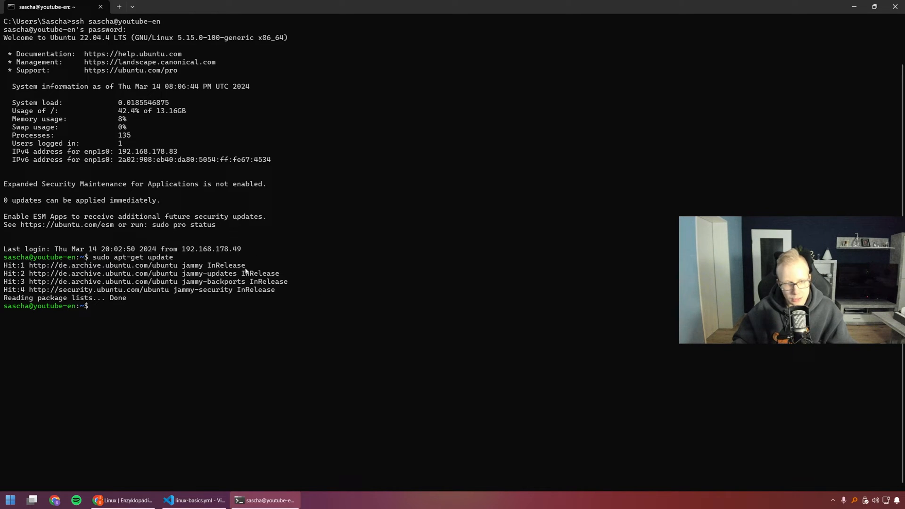
pyautogui.write('sudo dpkg-reconfigure tzdata')
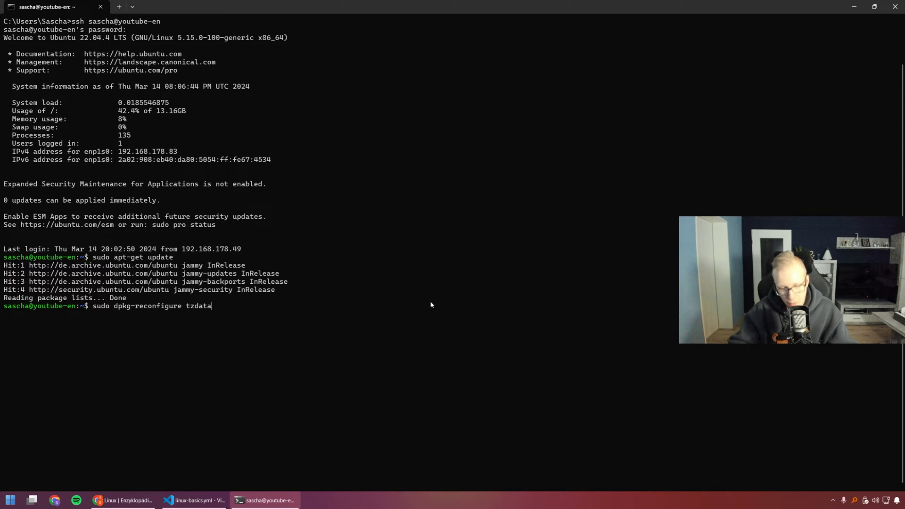
# - Run the tzdata reconfiguration, choosing Europe as the area and then a city
pyautogui.press('Return')
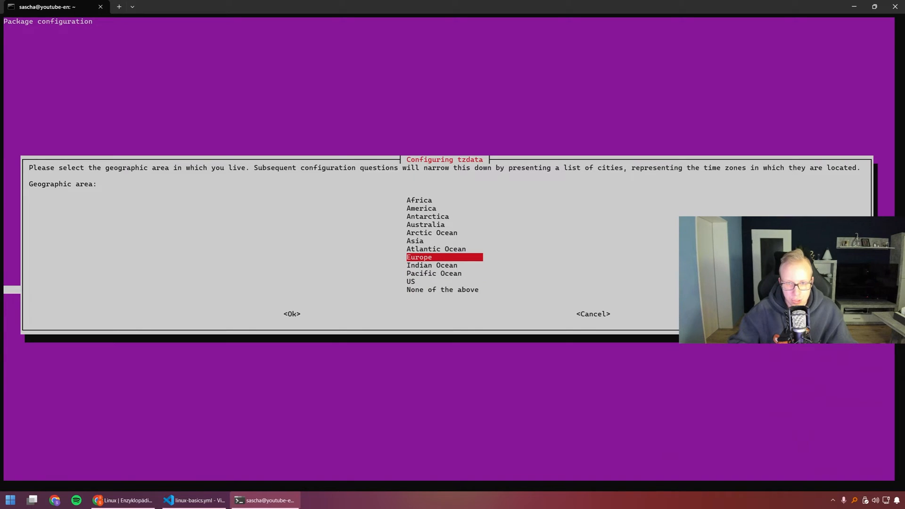
pyautogui.click(291, 313)
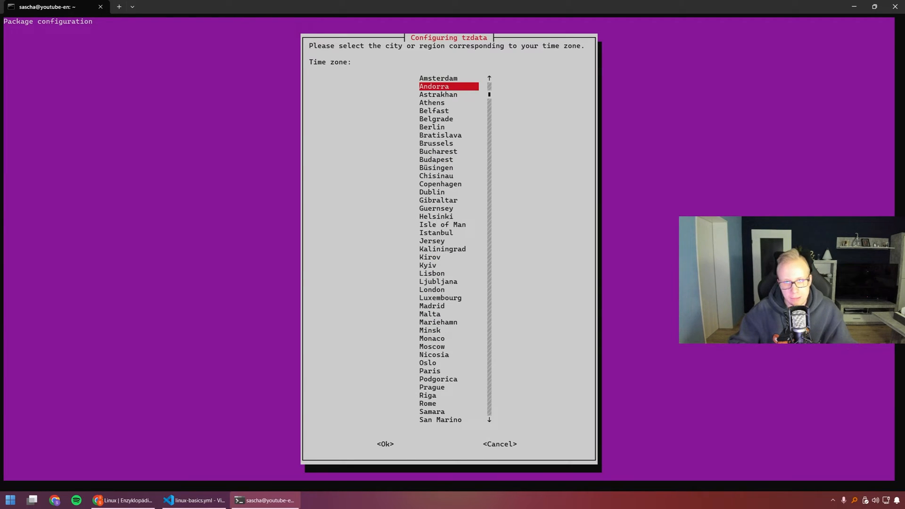
pyautogui.click(385, 444)
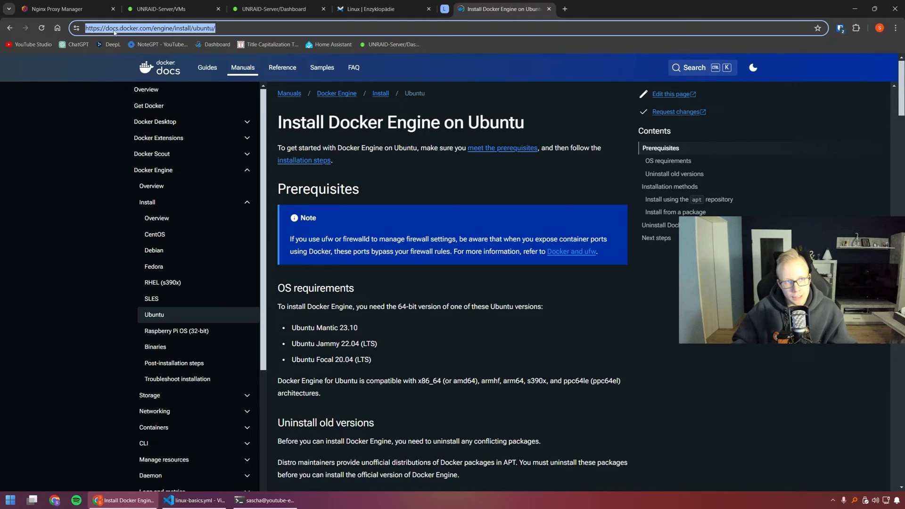
pyautogui.moveTo(314, 327)
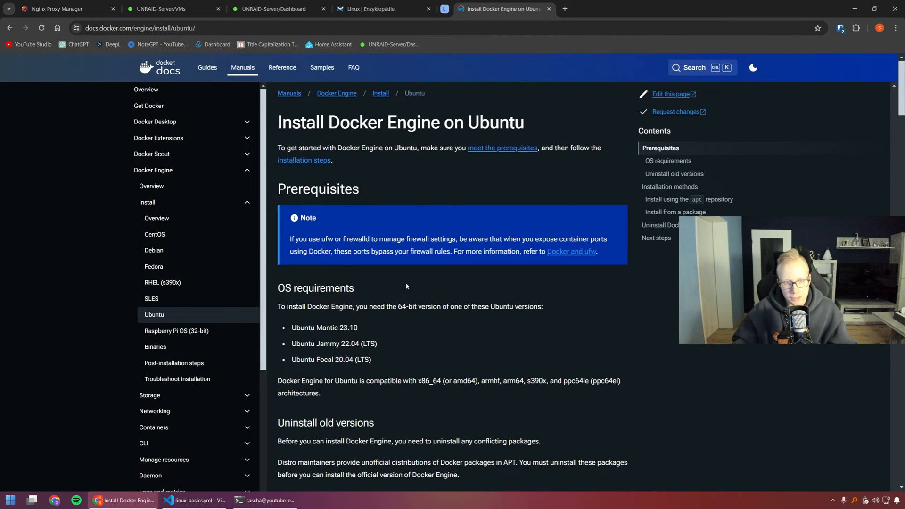
# - Scroll the Docker Ubuntu install guide down to the apt repository setup commands
pyautogui.scroll(-3)
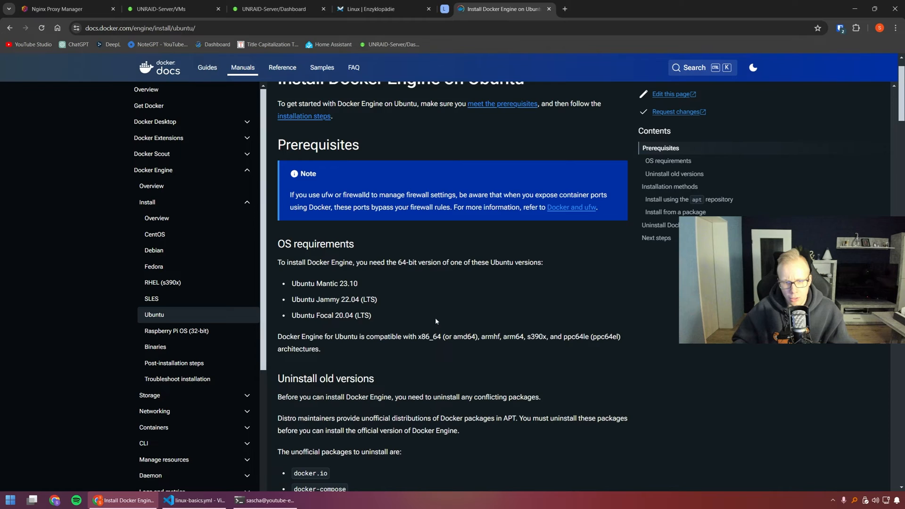
pyautogui.scroll(-3)
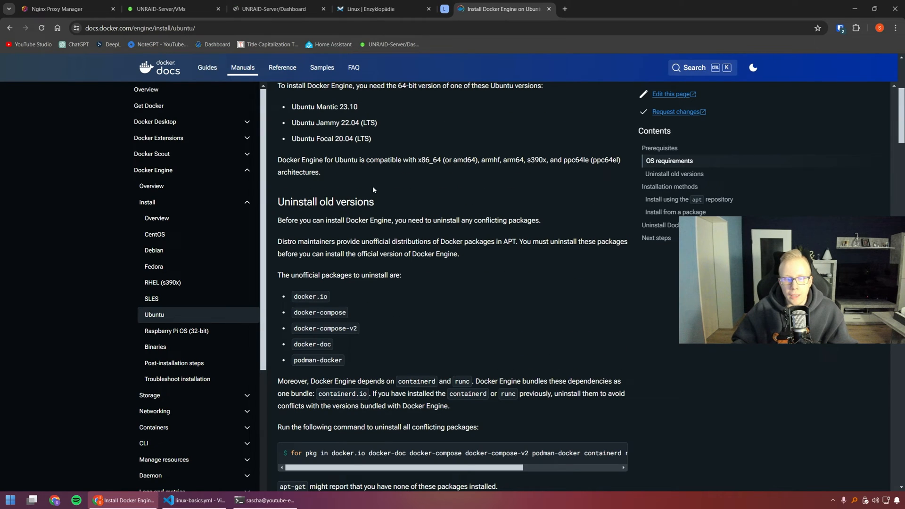
pyautogui.moveTo(378, 266)
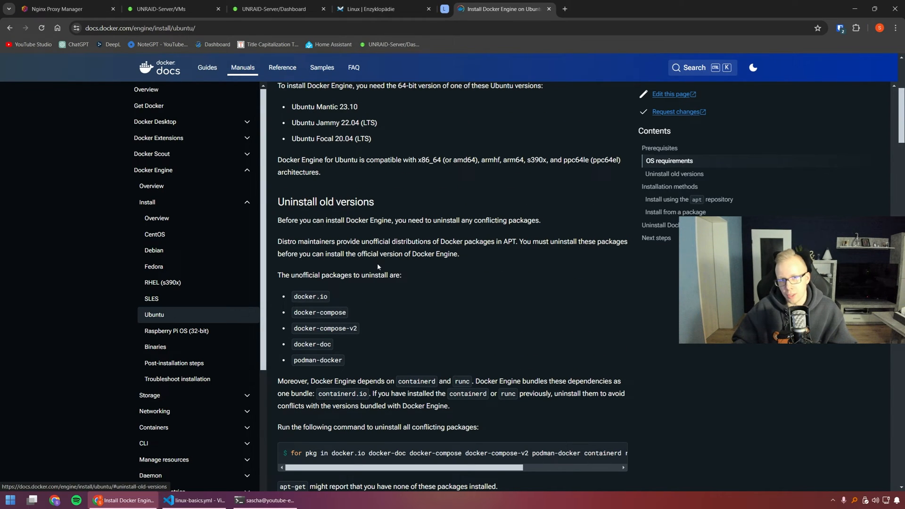
pyautogui.scroll(-3)
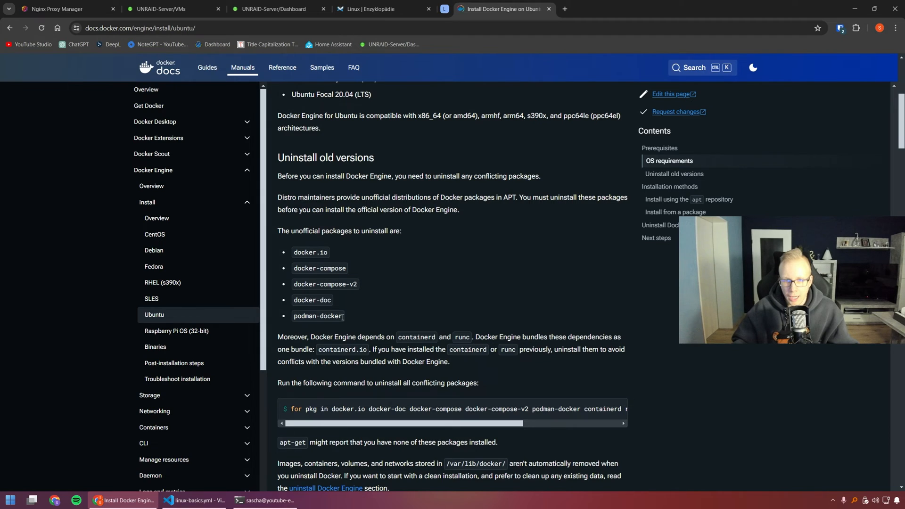
pyautogui.scroll(-3)
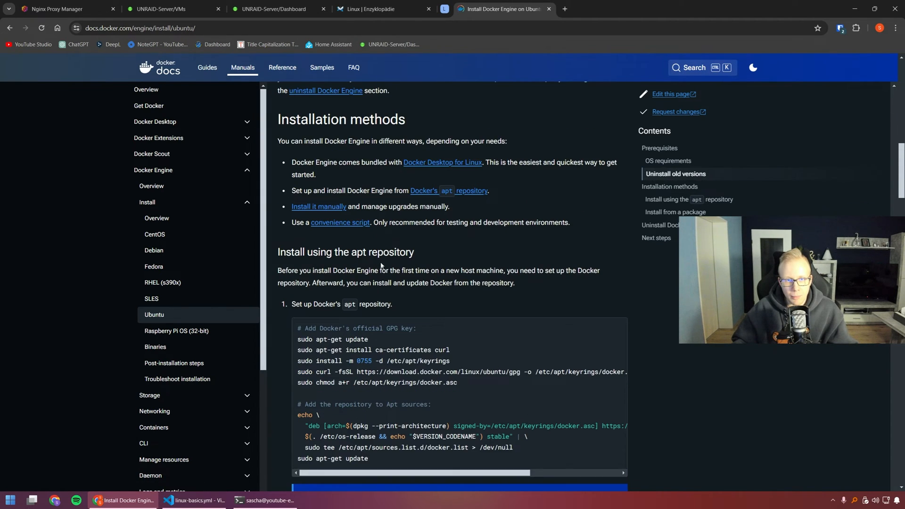
pyautogui.scroll(-3)
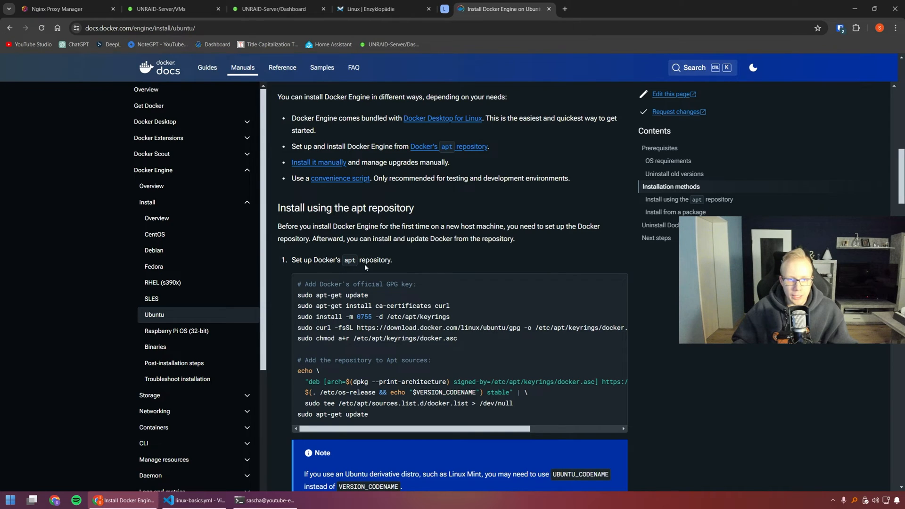
pyautogui.moveTo(615, 287)
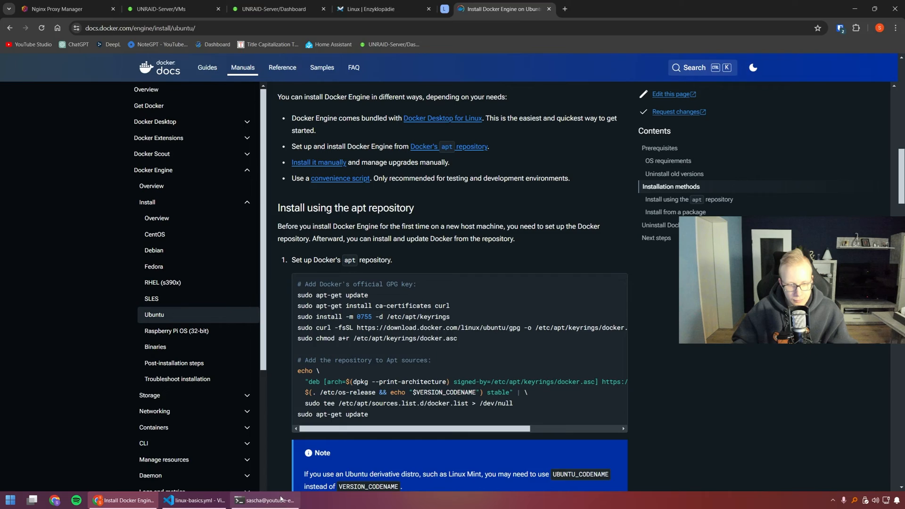
# - Run the pasted Docker apt repository commands on the VM, then scroll the guide to package installation
pyautogui.click(265, 500)
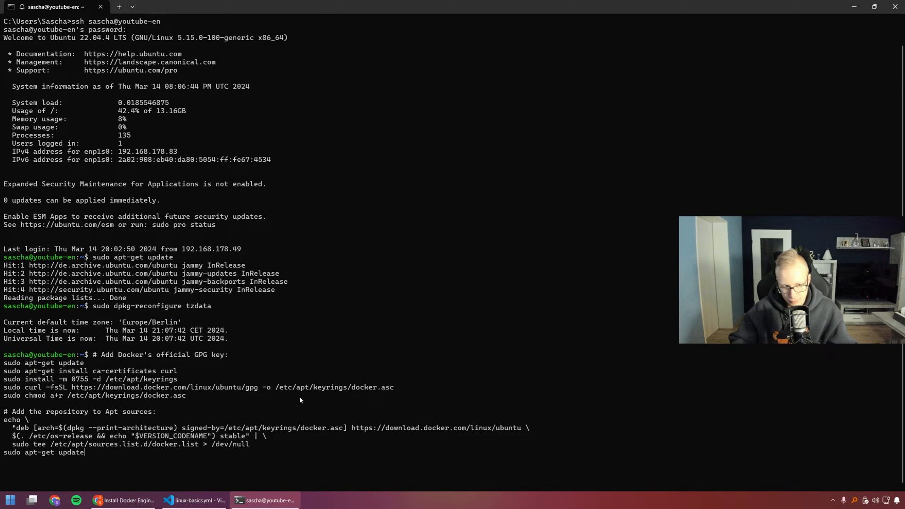
pyautogui.press('Return')
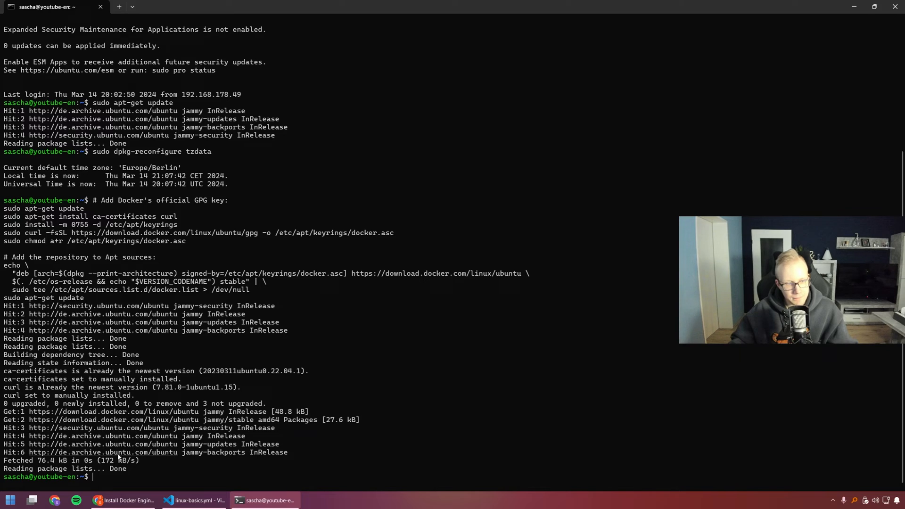
pyautogui.click(123, 499)
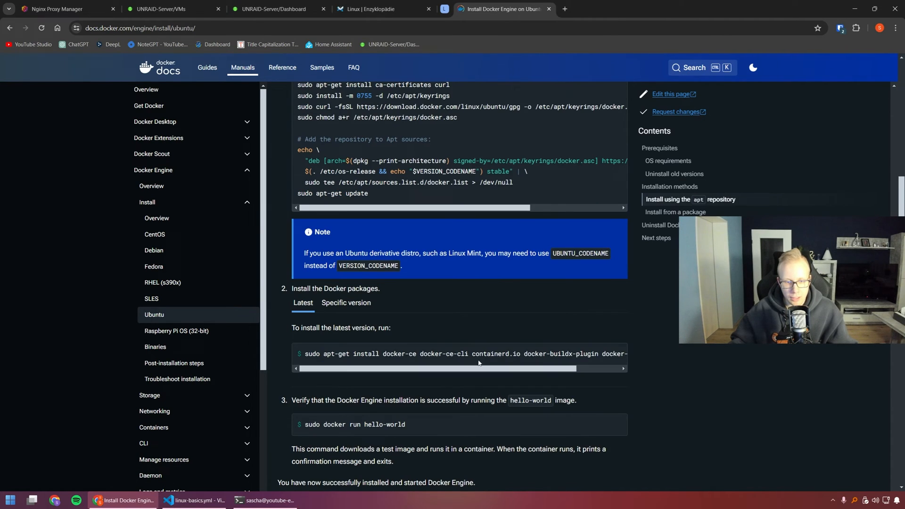
pyautogui.scroll(3)
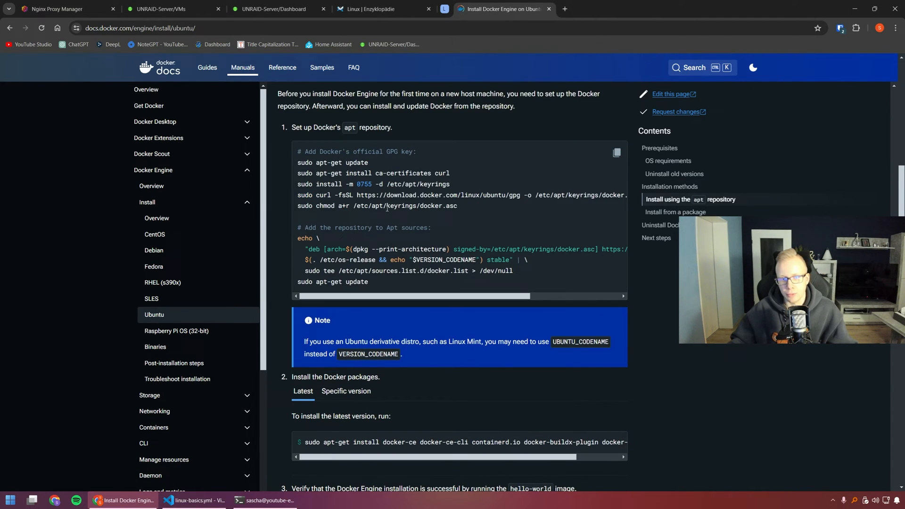
pyautogui.scroll(-3)
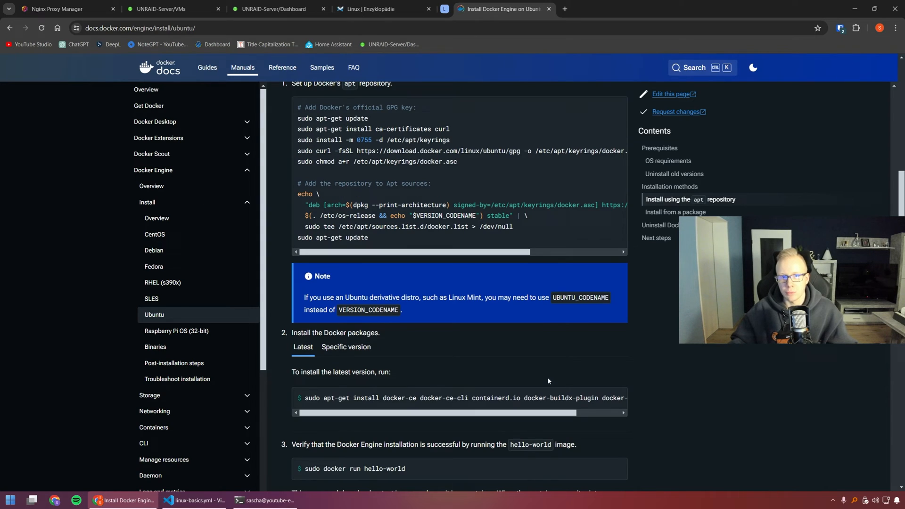
pyautogui.scroll(-3)
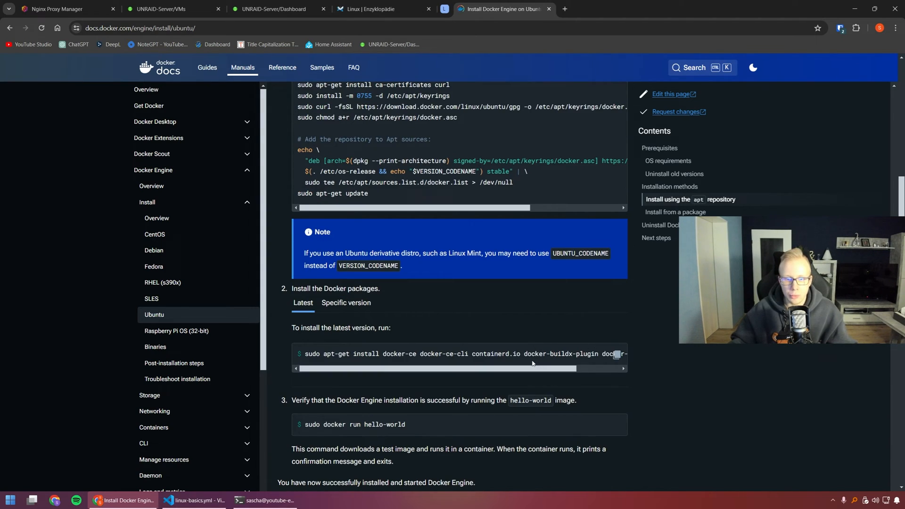
pyautogui.moveTo(363, 317)
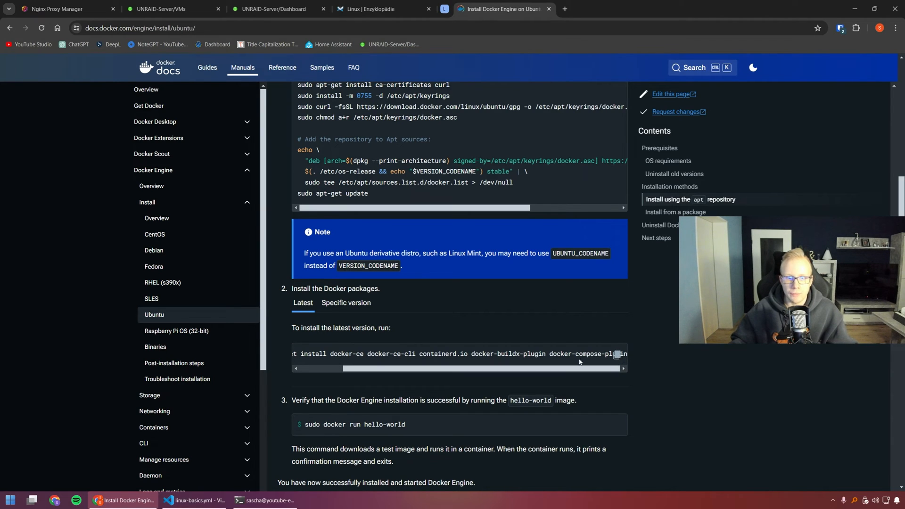
# - Install docker-ce, docker-ce-cli, containerd.io, buildx and compose plugins, then run sudo docker run hello-world
pyautogui.click(264, 500)
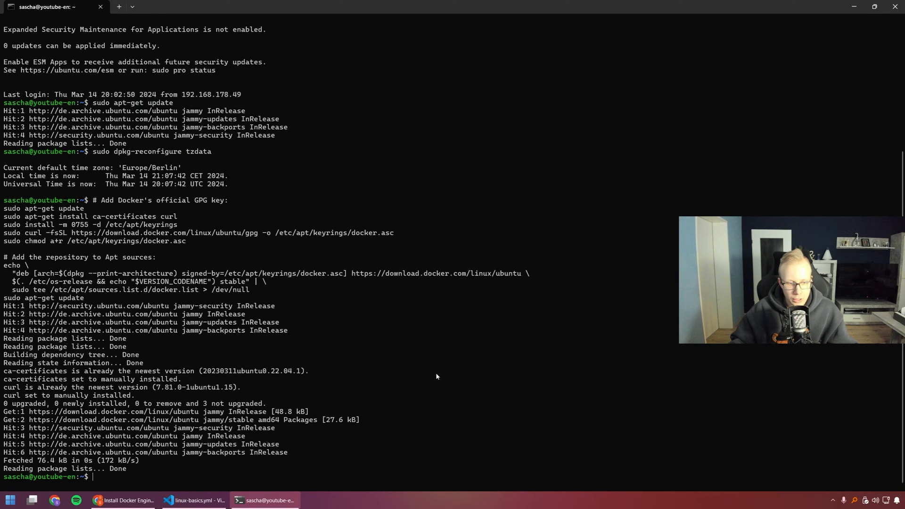
pyautogui.write('sudo apt-get install docker-ce docker-ce-cli containerd.io docker-buildx-plugin docker-compose-plugin')
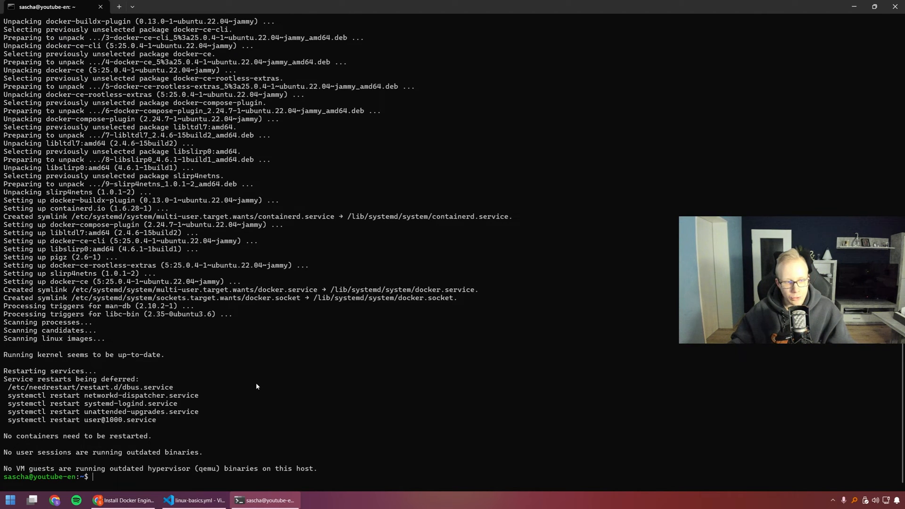
pyautogui.click(123, 499)
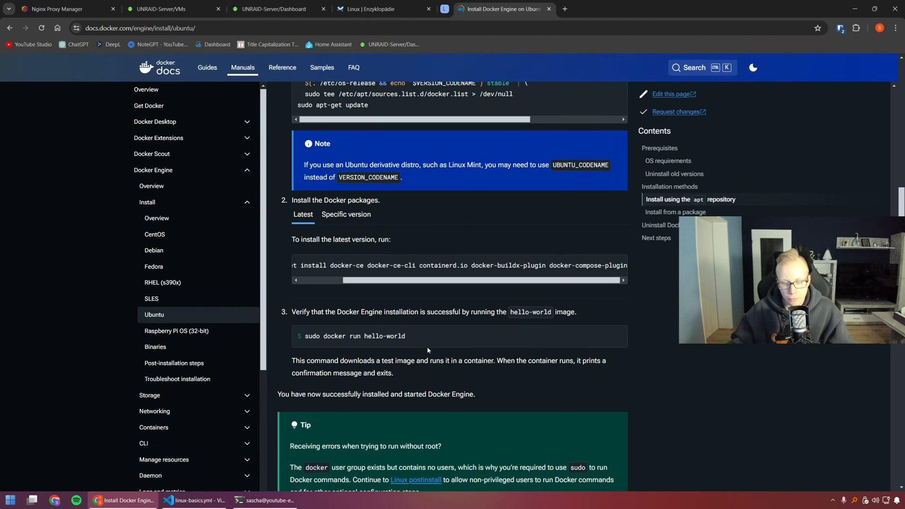
pyautogui.moveTo(615, 337)
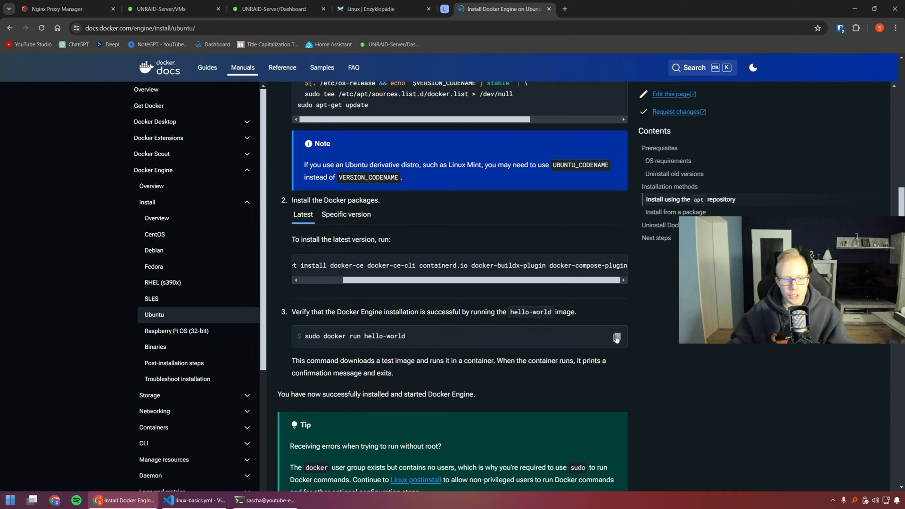
pyautogui.moveTo(611, 340)
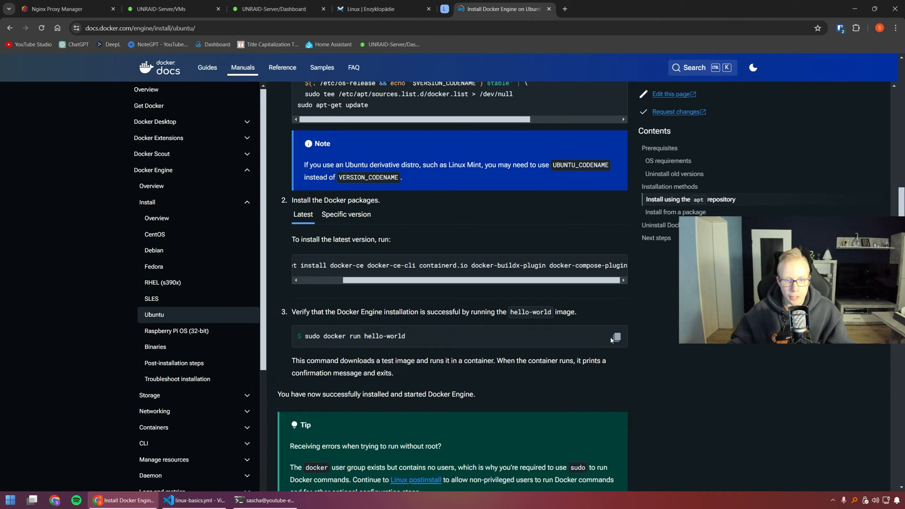
pyautogui.click(264, 499)
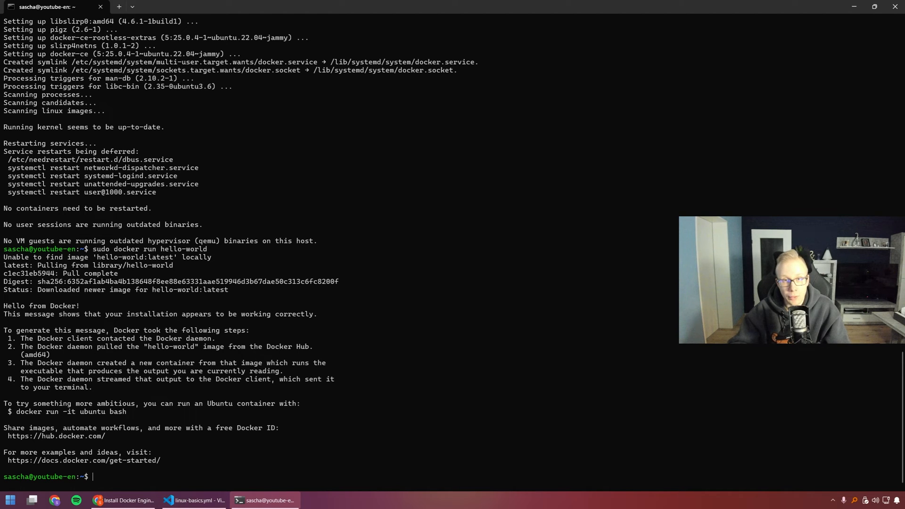
# - Run docker version without sudo (permission denied), then with sudo showing Engine 25.0.4
pyautogui.write('dovcker')
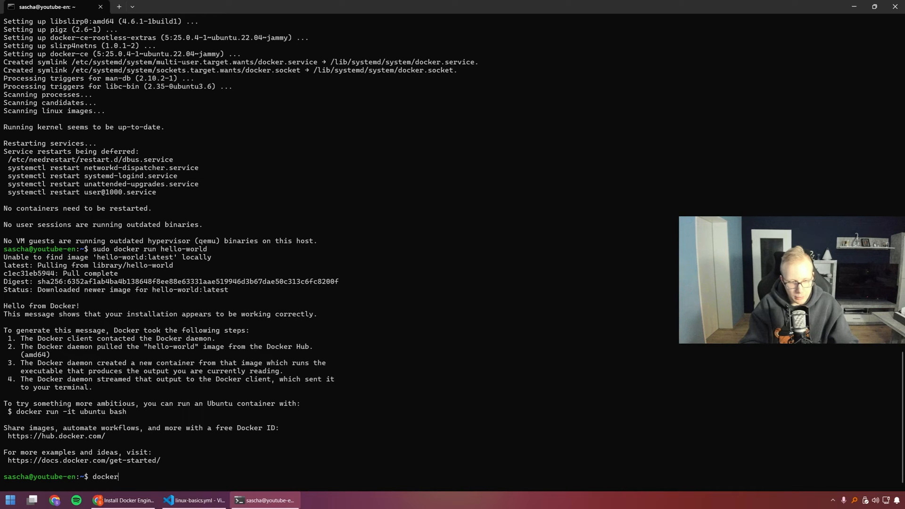
pyautogui.press('Return')
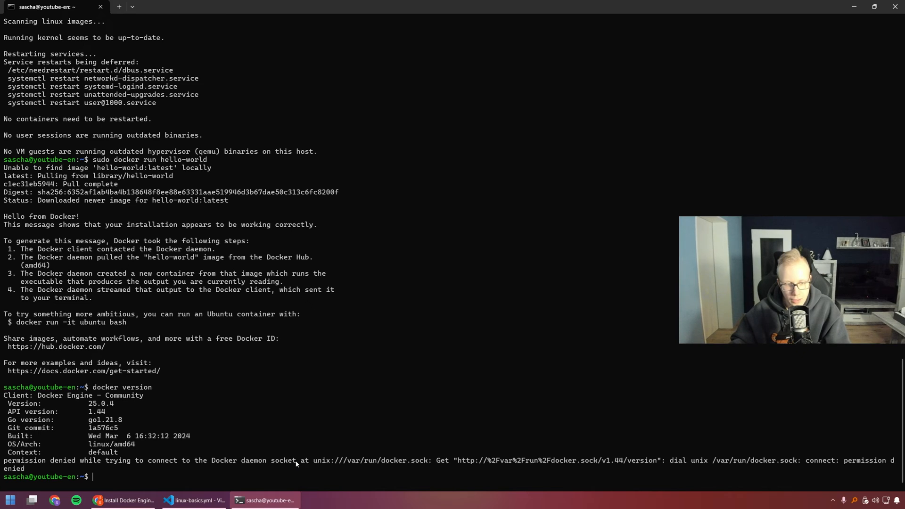
pyautogui.write('sudo docker')
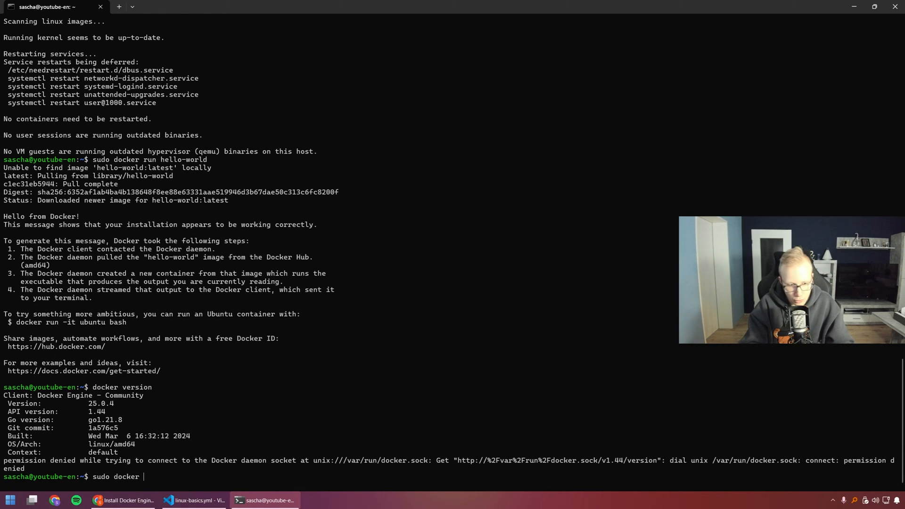
pyautogui.press('Return')
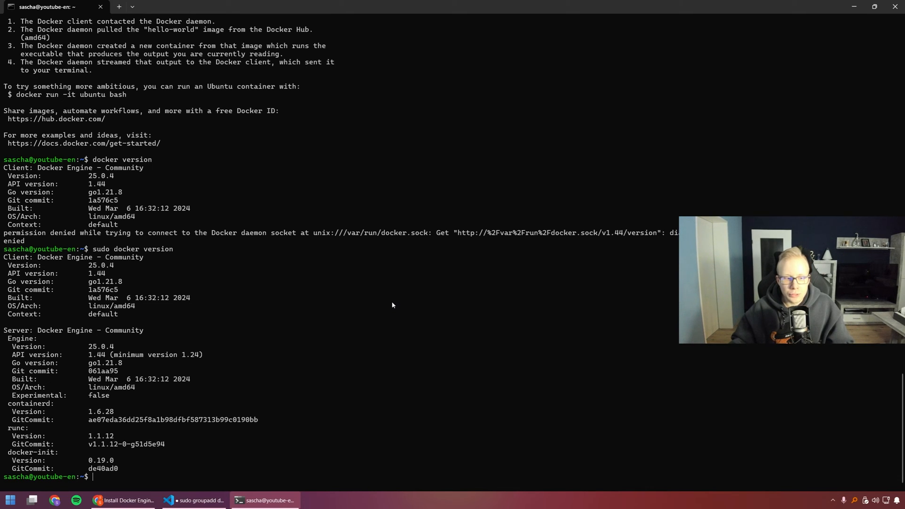
# - Run 'sudo groupadd docker' (group already exists) and 'sudo usermod -aG docker $USER'
pyautogui.write('sudo groupadd docker')
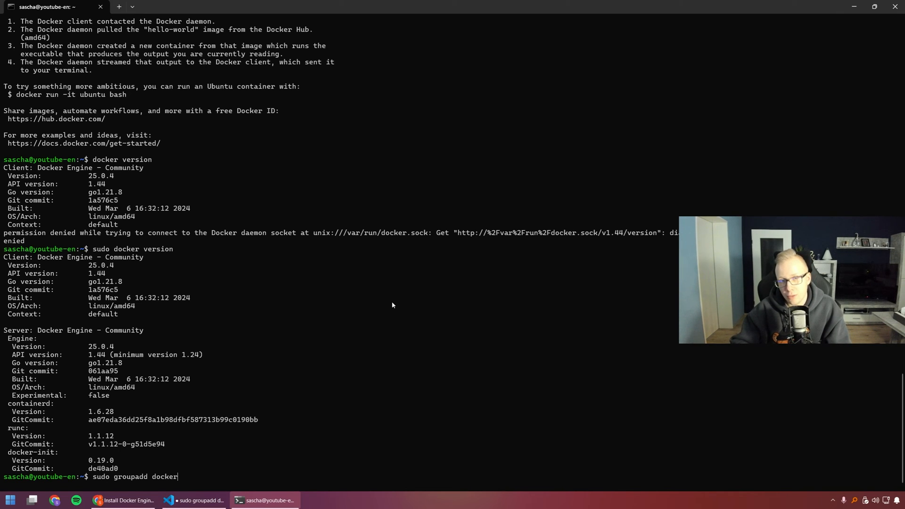
pyautogui.press('Return')
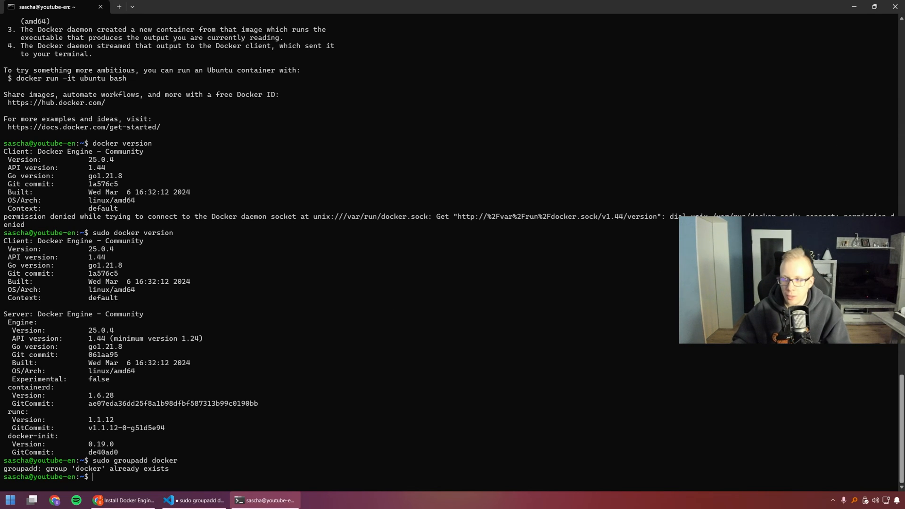
pyautogui.moveTo(403, 332)
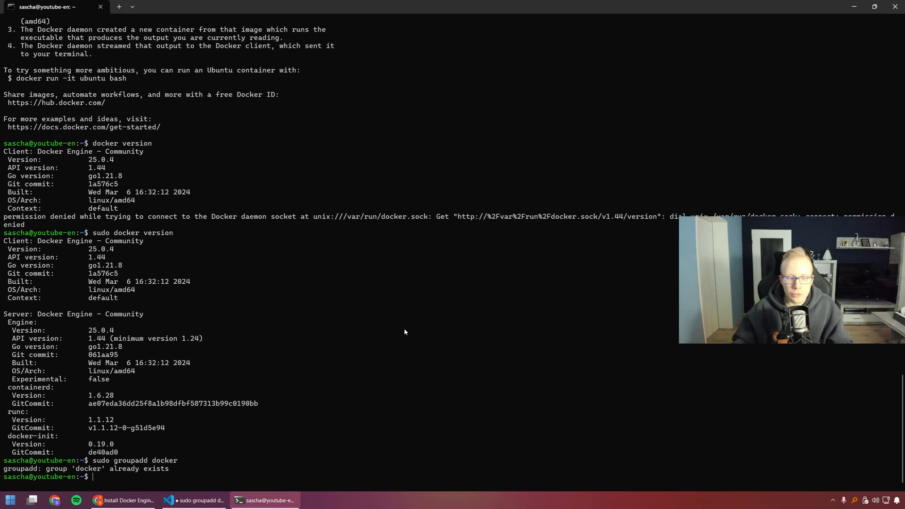
pyautogui.write('sudo usermod -aG docker $USER')
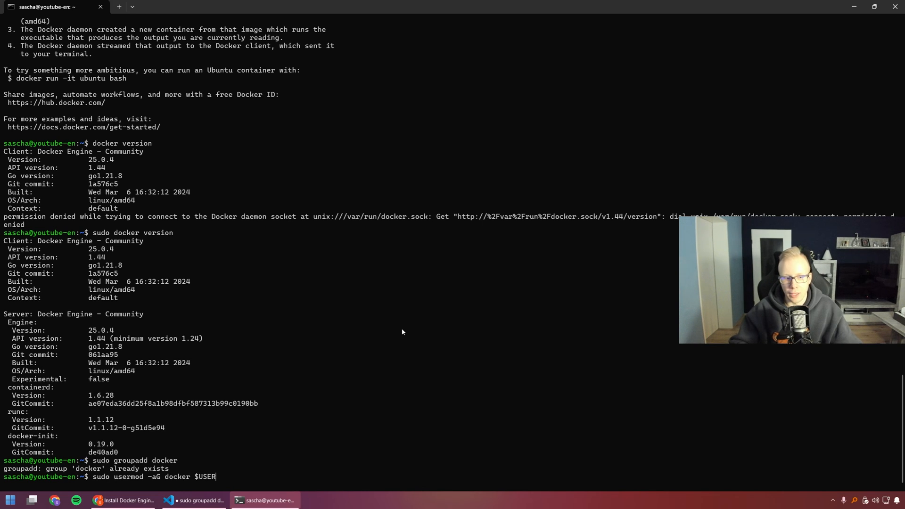
pyautogui.press('Return')
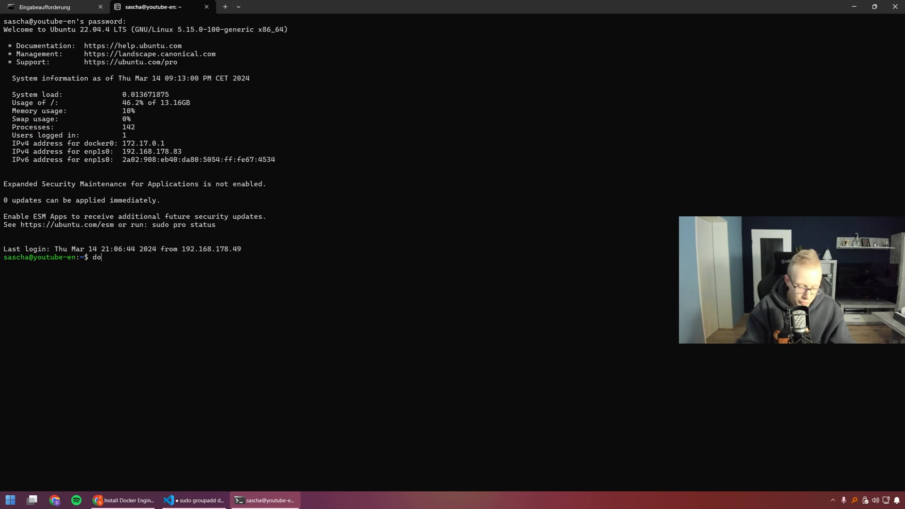
# - Run 'docker version' without sudo, showing client and Engine 25.0.4 server details
pyautogui.write('cker version')
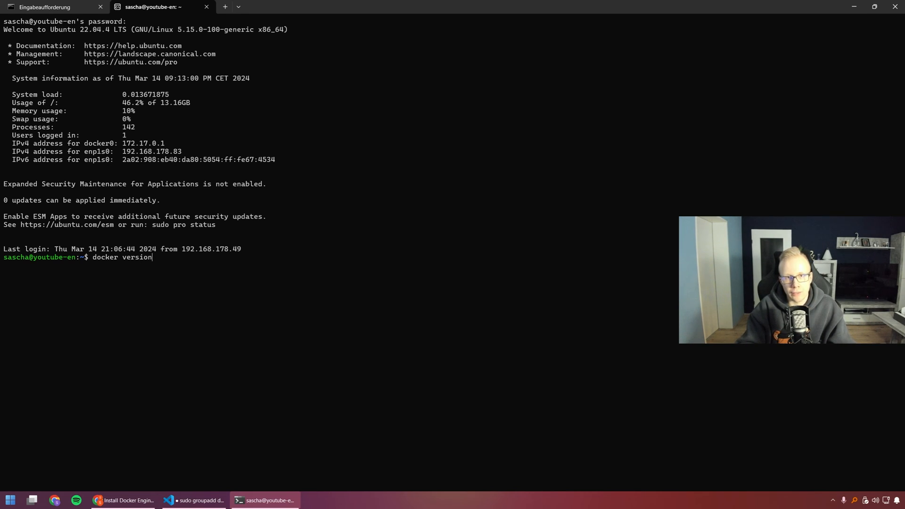
pyautogui.press('Return')
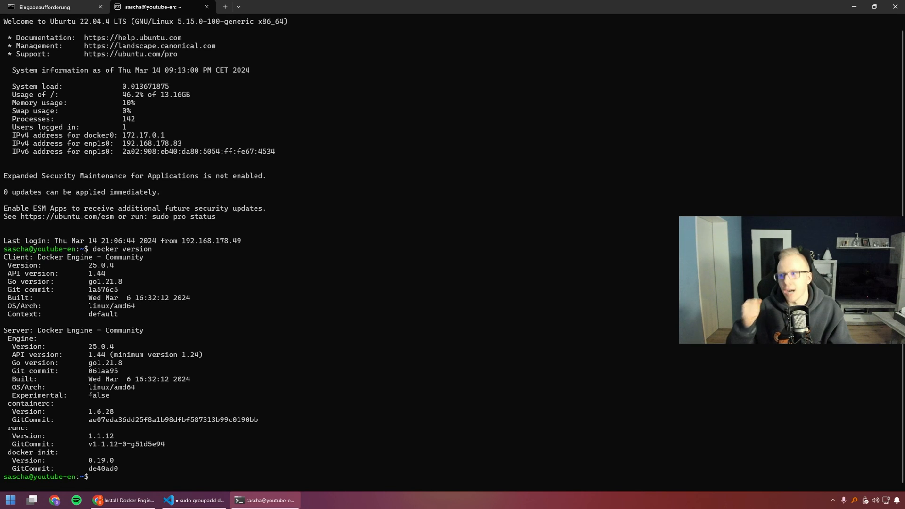
pyautogui.moveTo(565, 121)
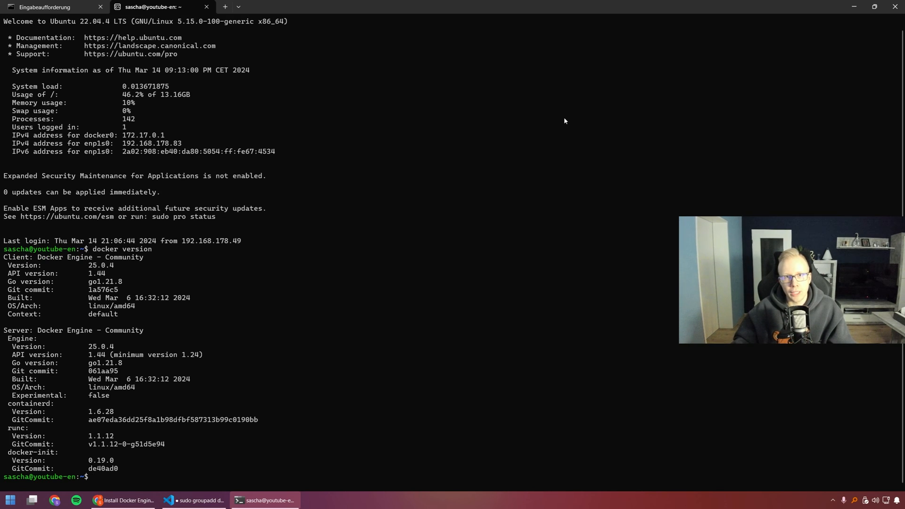